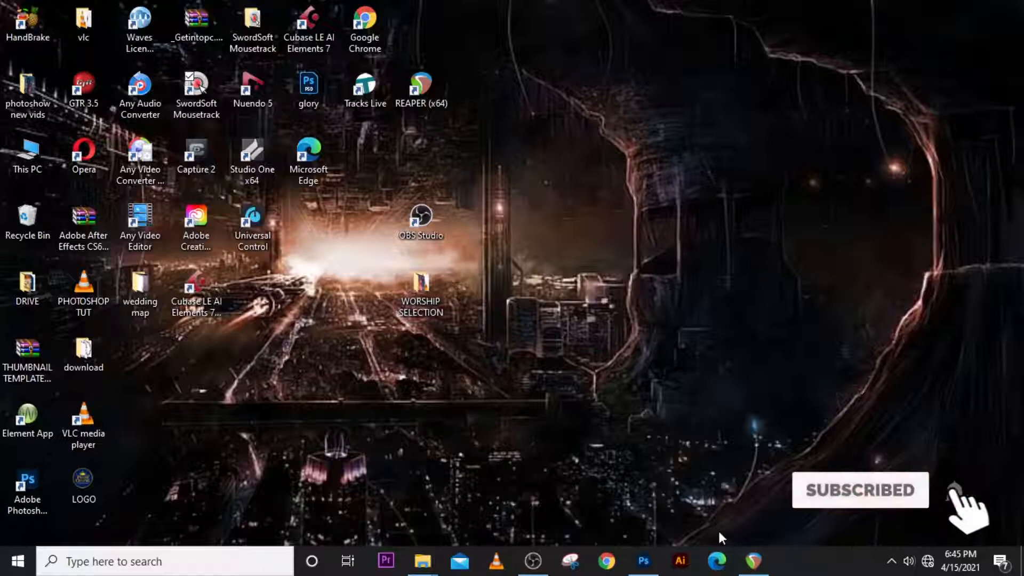
{"action": "mouse_move", "coordinate": [642, 561]}
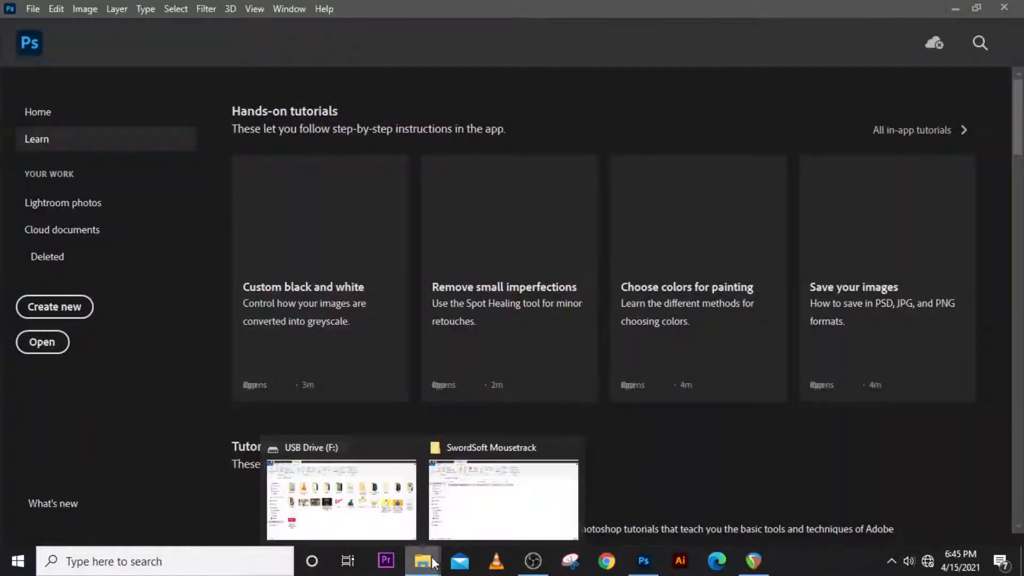
Open the stylish-smiling-young-man photo from the USB drive in Photoshop
{"action": "left_click", "coordinate": [340, 500]}
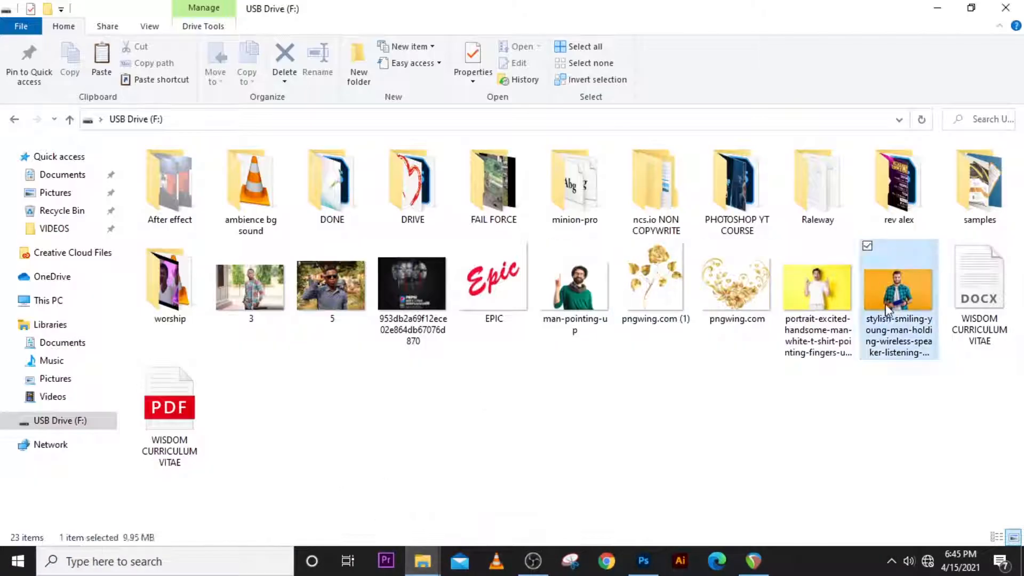
{"action": "left_click", "coordinate": [642, 561]}
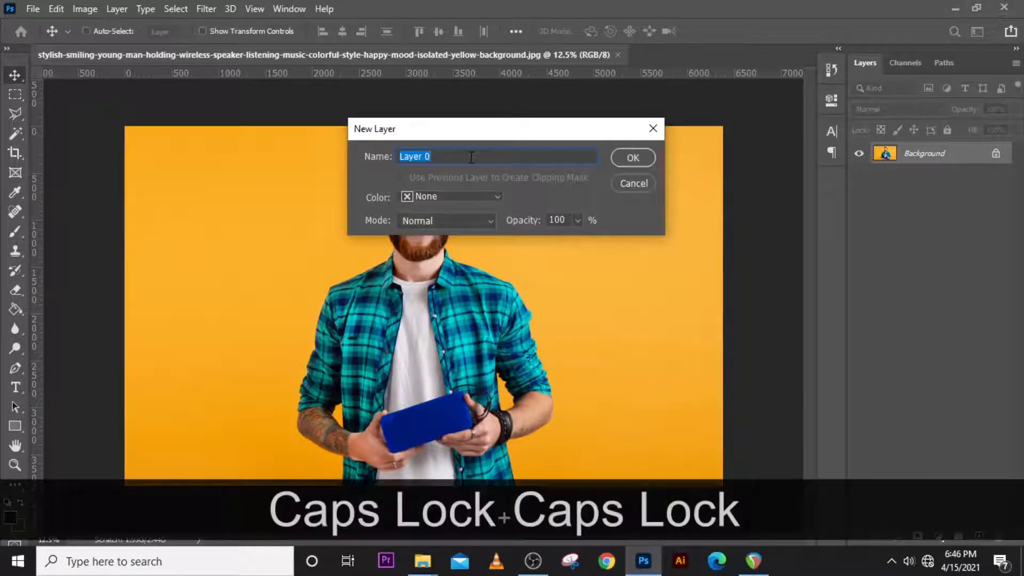
Rename the Background layer ORIGINAL and convert it to a smart object
{"action": "left_click", "coordinate": [631, 157]}
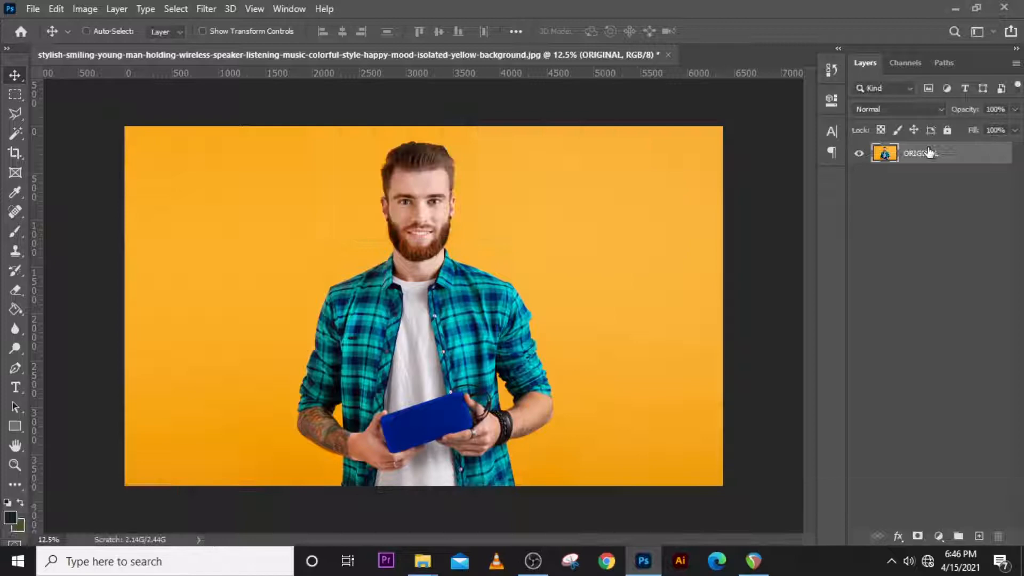
{"action": "right_click", "coordinate": [921, 153]}
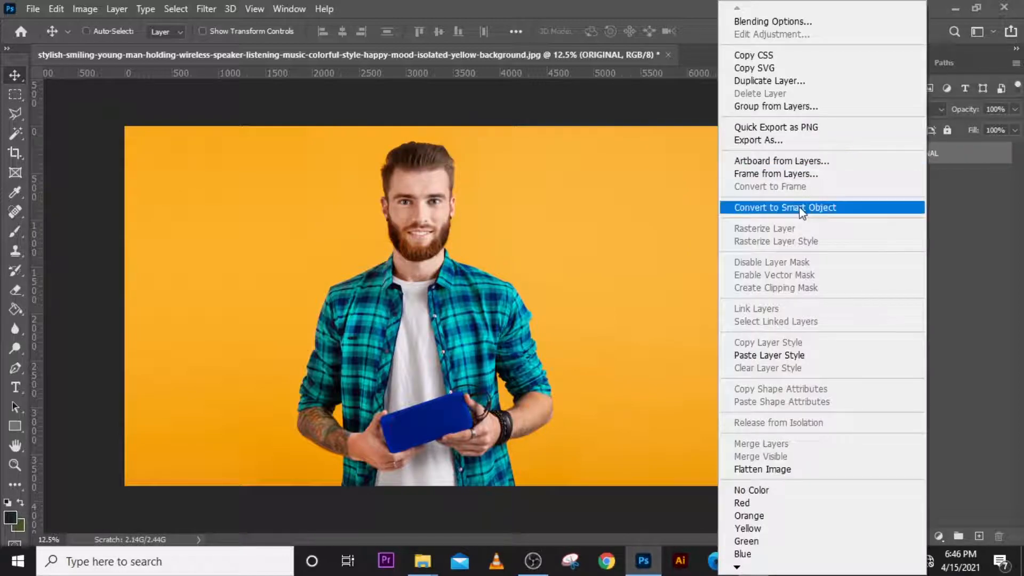
{"action": "left_click", "coordinate": [784, 207]}
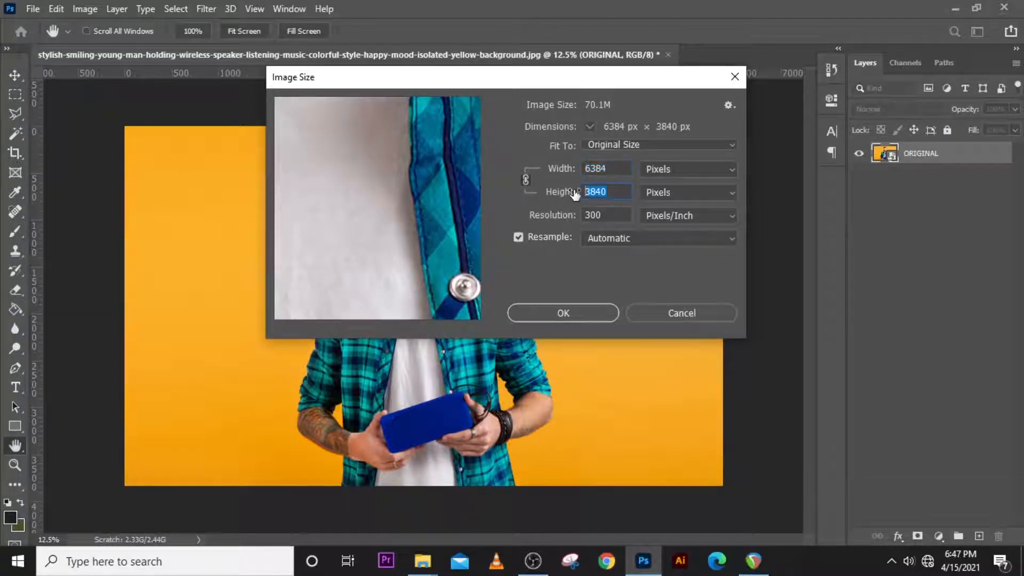
Resize the image to 2494 by 1500 pixels
{"action": "type", "text": "1"}
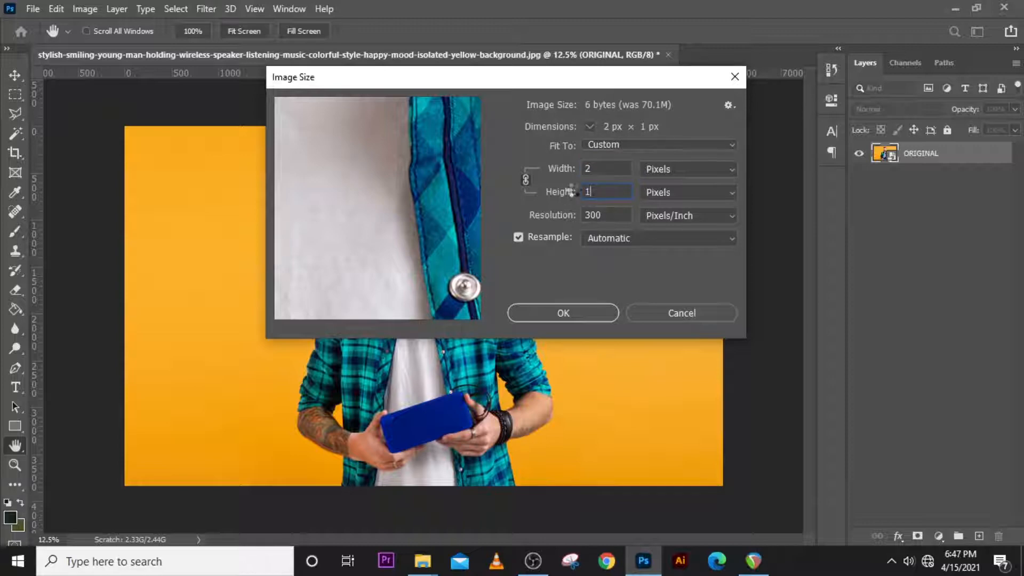
{"action": "type", "text": "1500"}
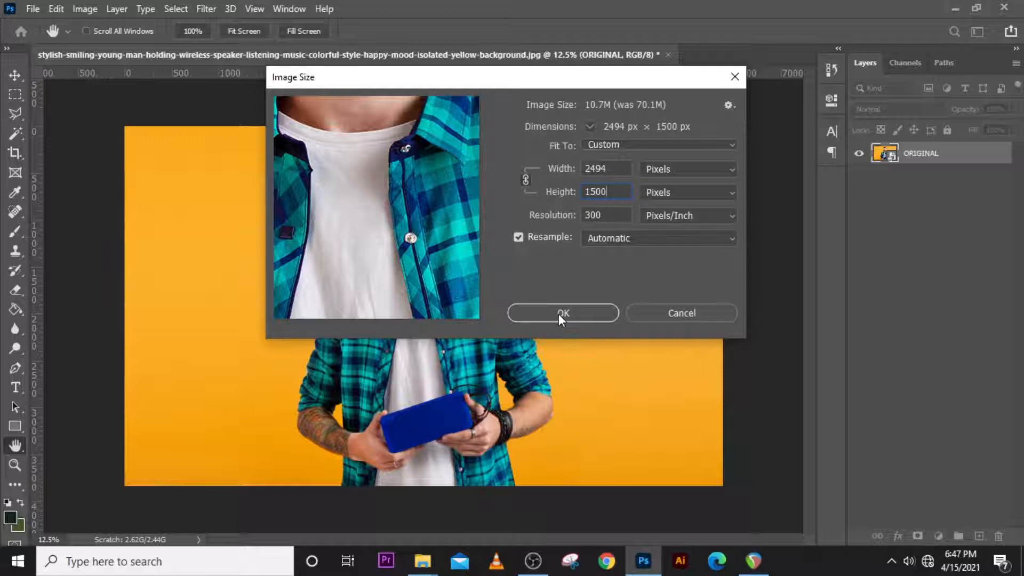
{"action": "left_click", "coordinate": [562, 313]}
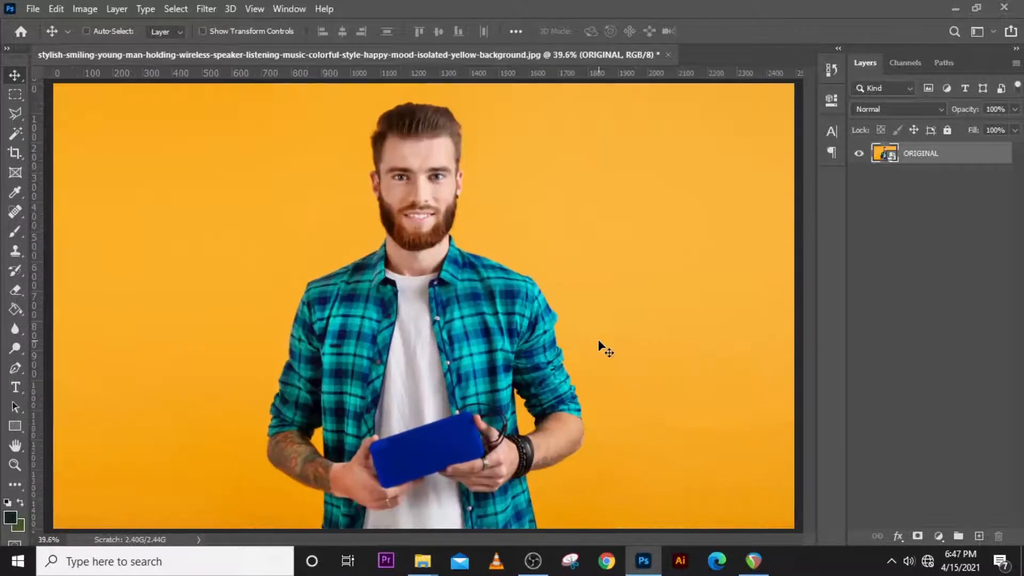
Duplicate ORIGINAL with Ctrl+J into a CARTOON layer and launch Filter > Liquify
{"action": "key", "text": "ctrl+j"}
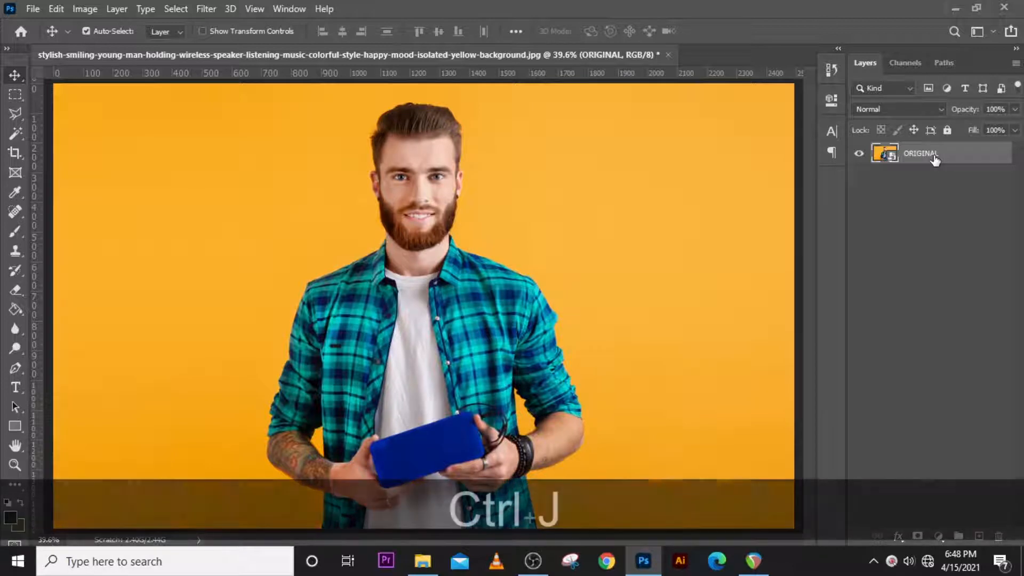
{"action": "key", "text": "ctrl+j"}
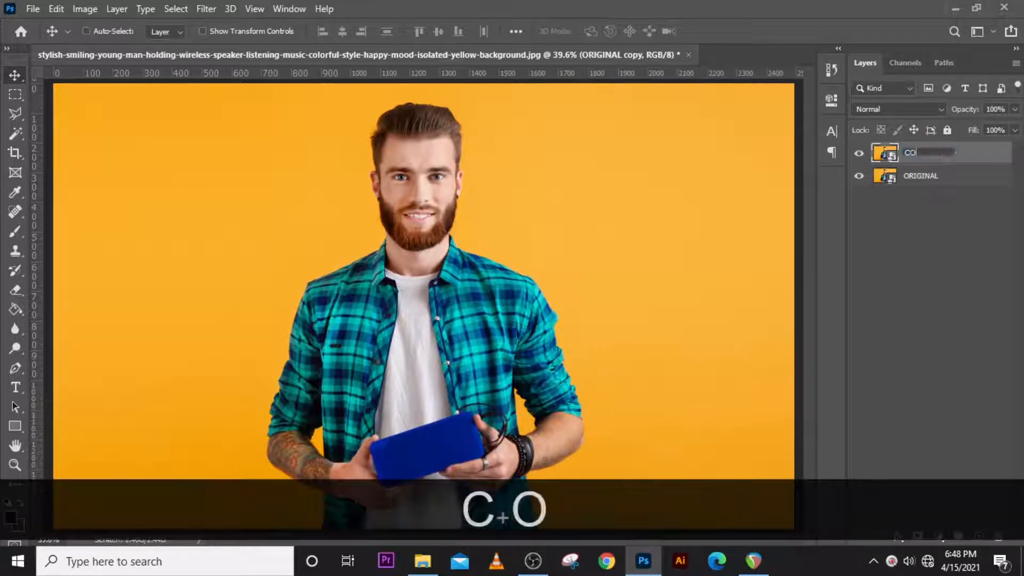
{"action": "left_click", "coordinate": [206, 9]}
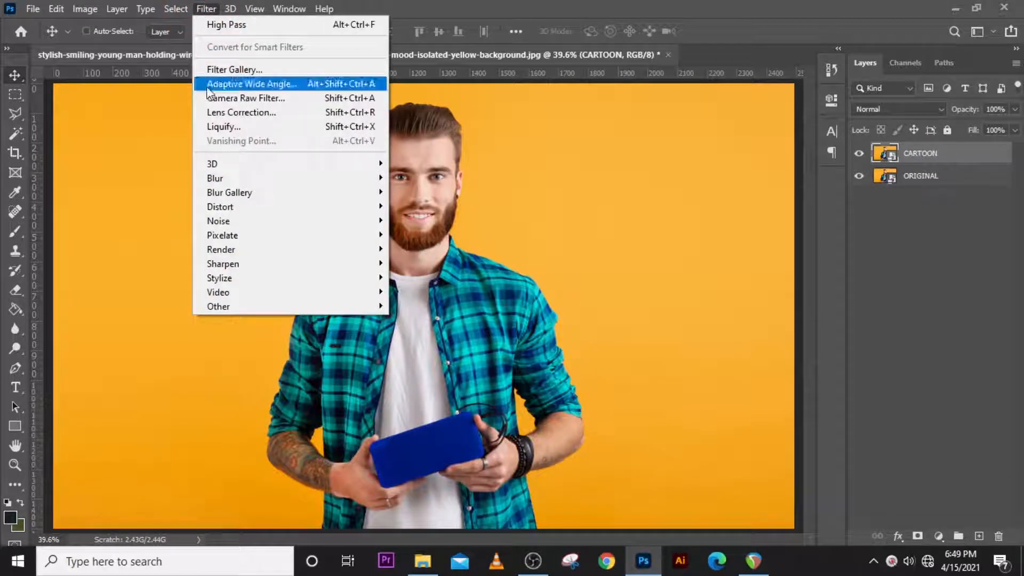
{"action": "left_click", "coordinate": [224, 126]}
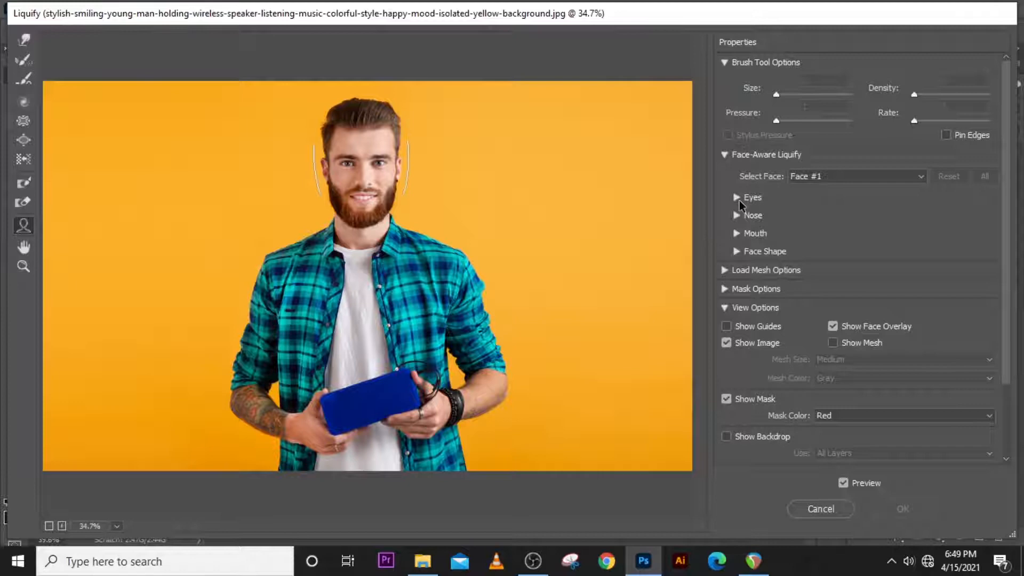
Set Face-Aware eye size 80, height 90, width 100 and tilt 70
{"action": "left_click", "coordinate": [736, 197]}
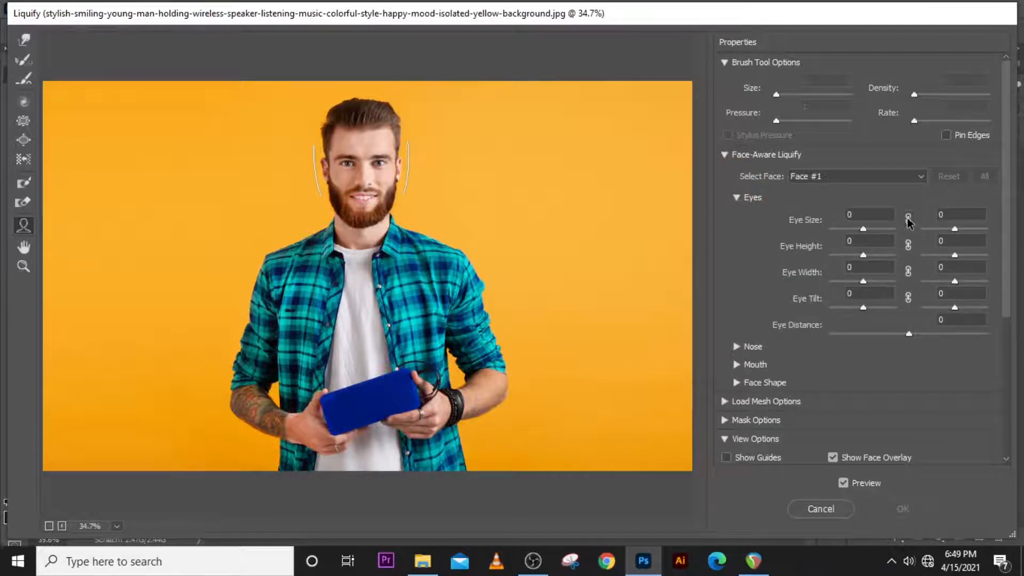
{"action": "mouse_move", "coordinate": [869, 253]}
{"action": "type", "text": "90"}
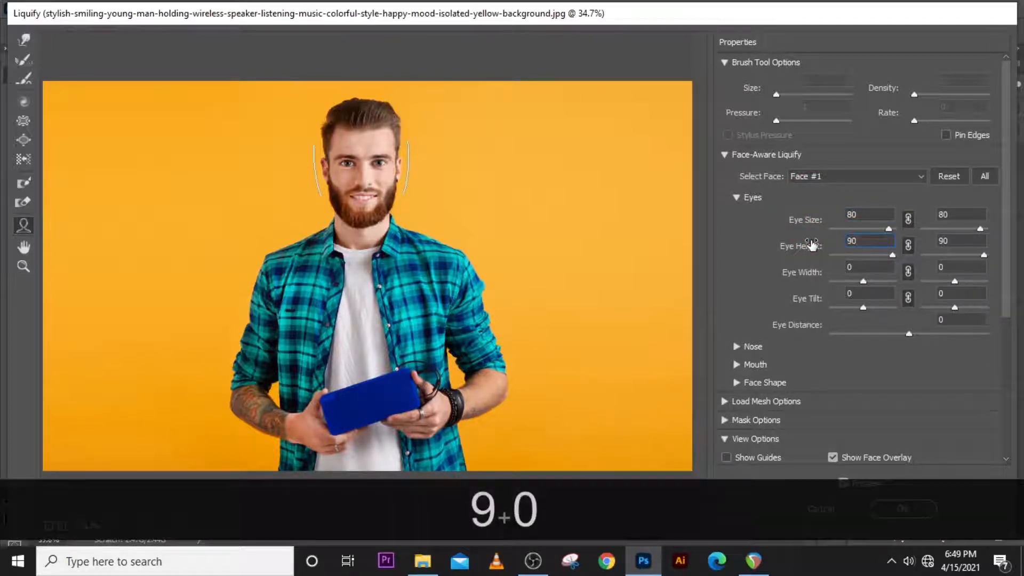
{"action": "left_click", "coordinate": [869, 272]}
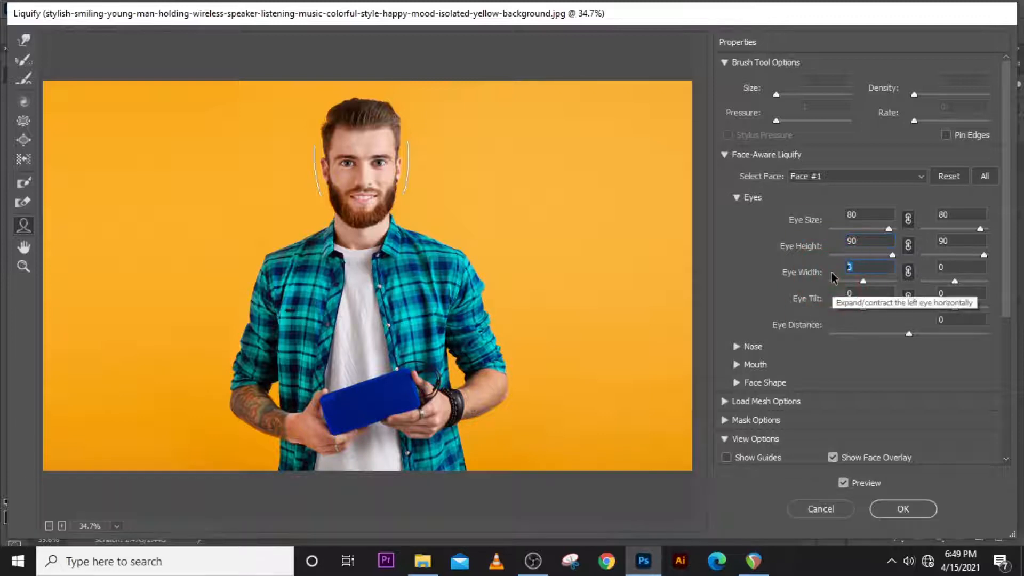
{"action": "type", "text": "100"}
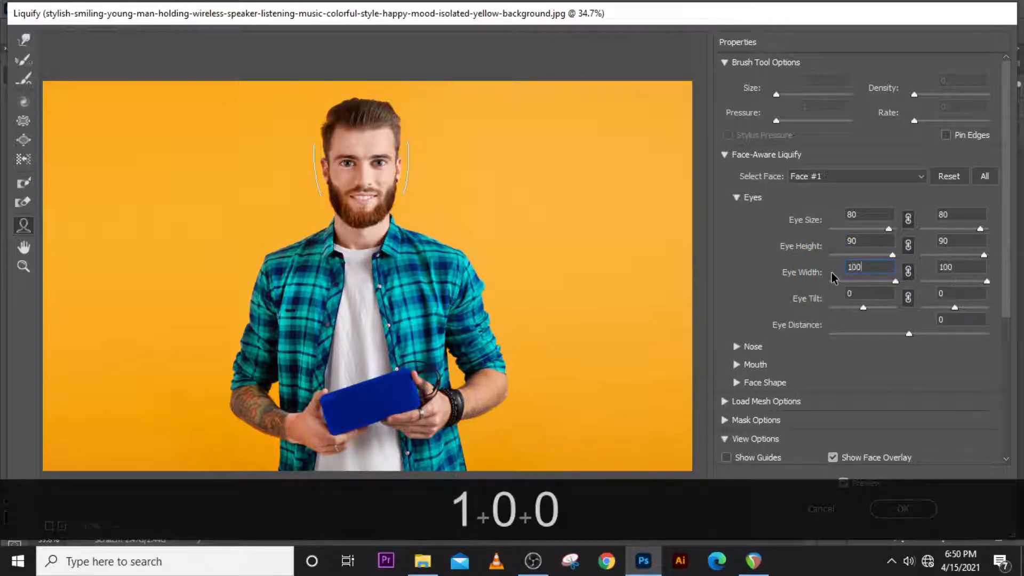
{"action": "left_click", "coordinate": [869, 293]}
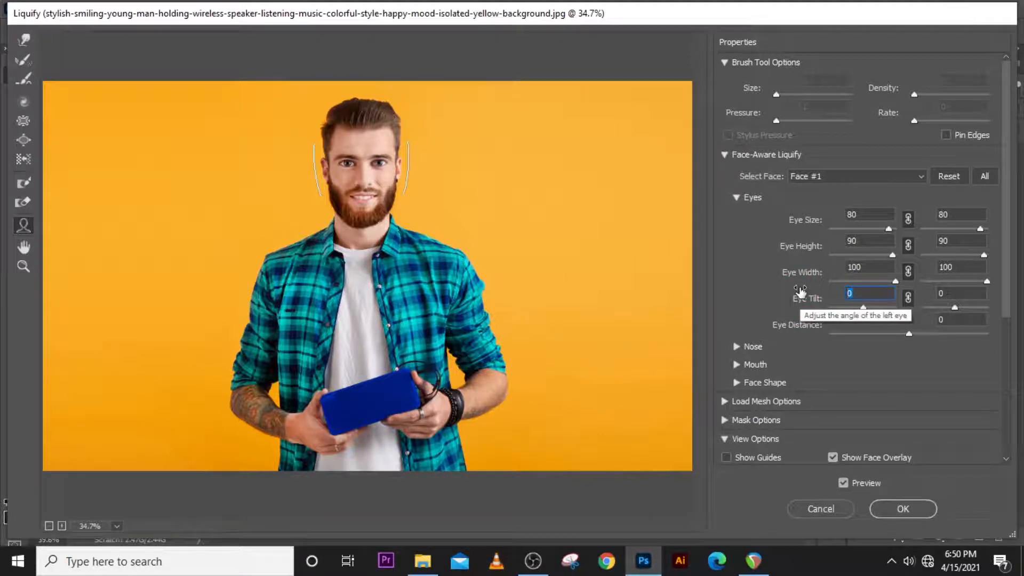
{"action": "type", "text": "70"}
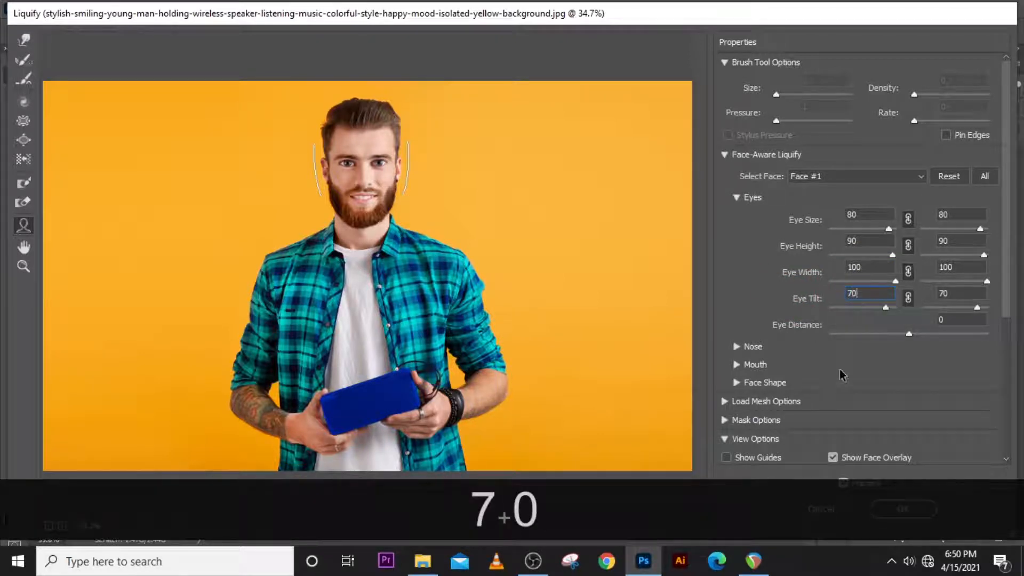
{"action": "left_click", "coordinate": [957, 319]}
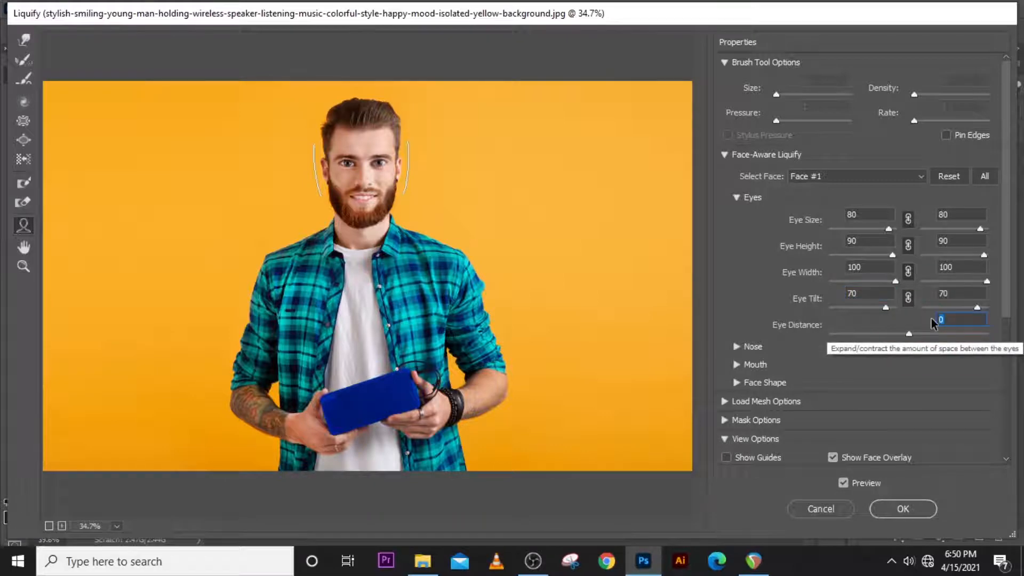
Compare with the original face, then set upper lip 100 and lower lip -100
{"action": "left_click", "coordinate": [736, 197]}
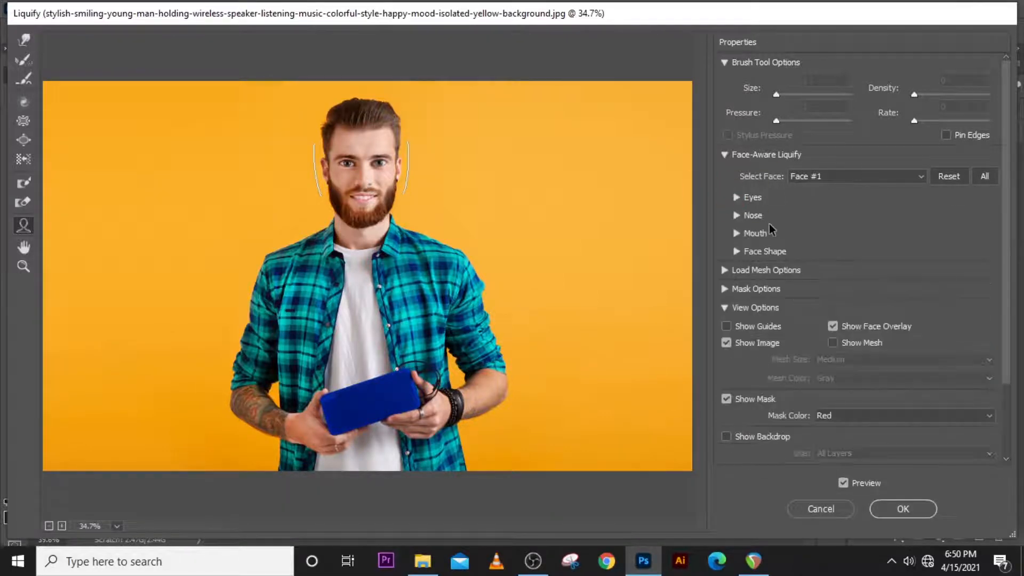
{"action": "left_click", "coordinate": [844, 482]}
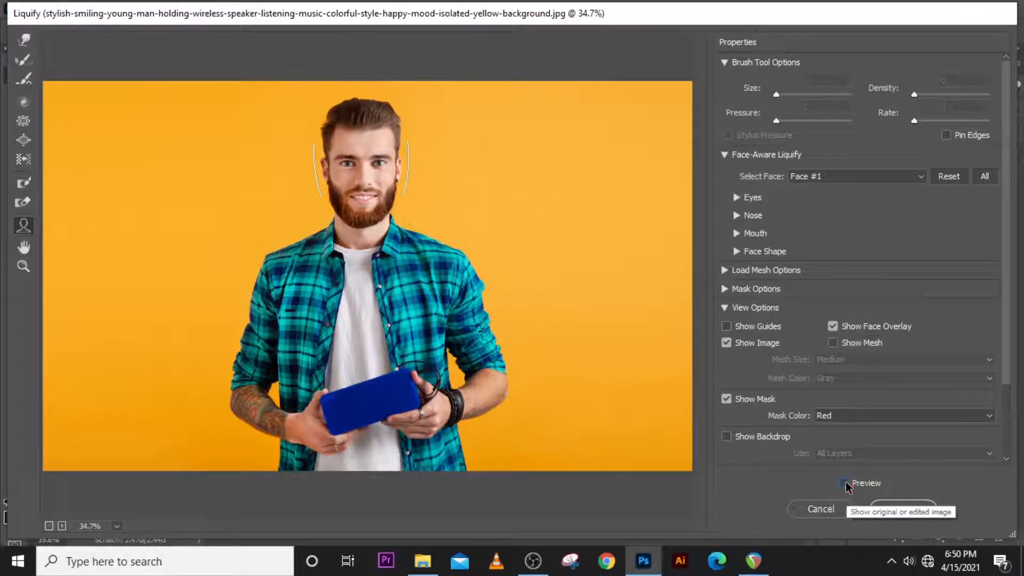
{"action": "left_click", "coordinate": [844, 483]}
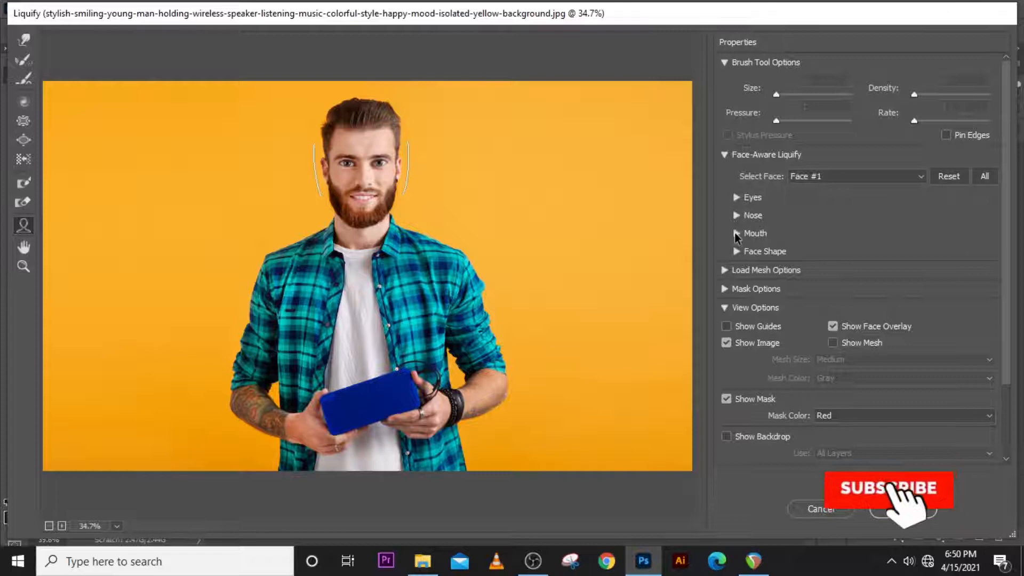
{"action": "left_click", "coordinate": [737, 233]}
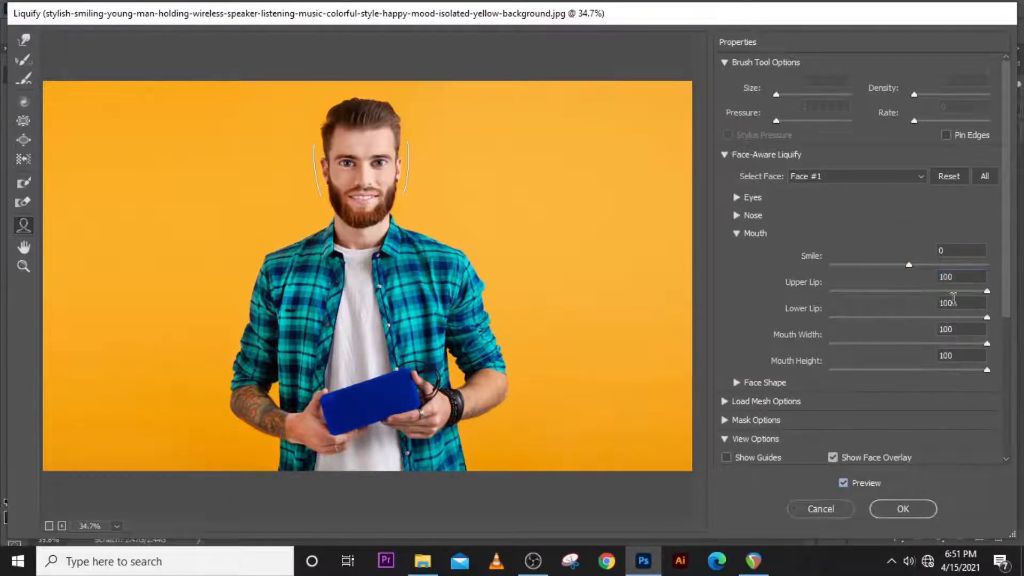
{"action": "triple_click", "coordinate": [960, 302]}
{"action": "type", "text": "-100"}
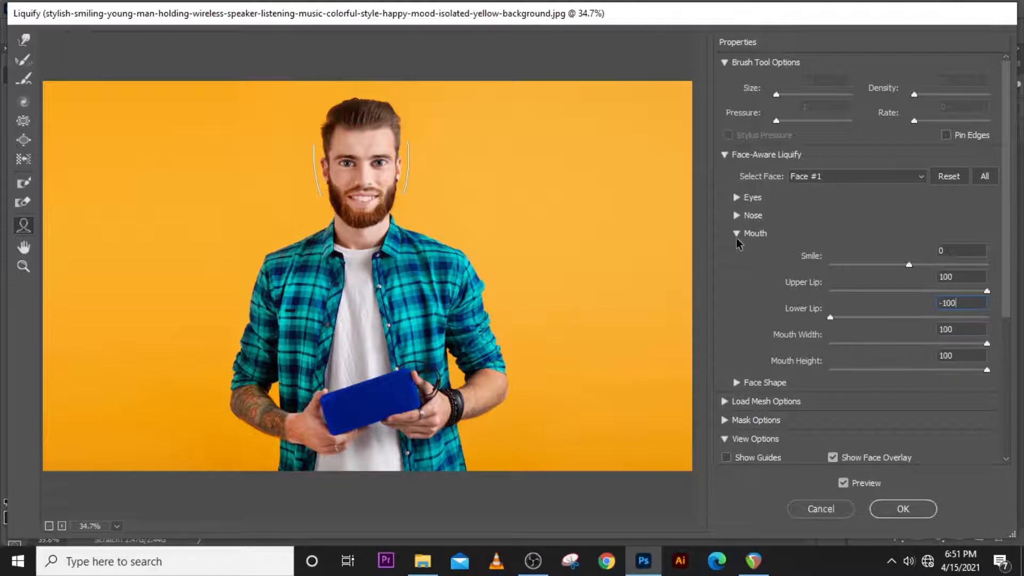
Set forehead -100, chin height 20 and jawline 100, then apply Liquify
{"action": "left_click", "coordinate": [736, 251]}
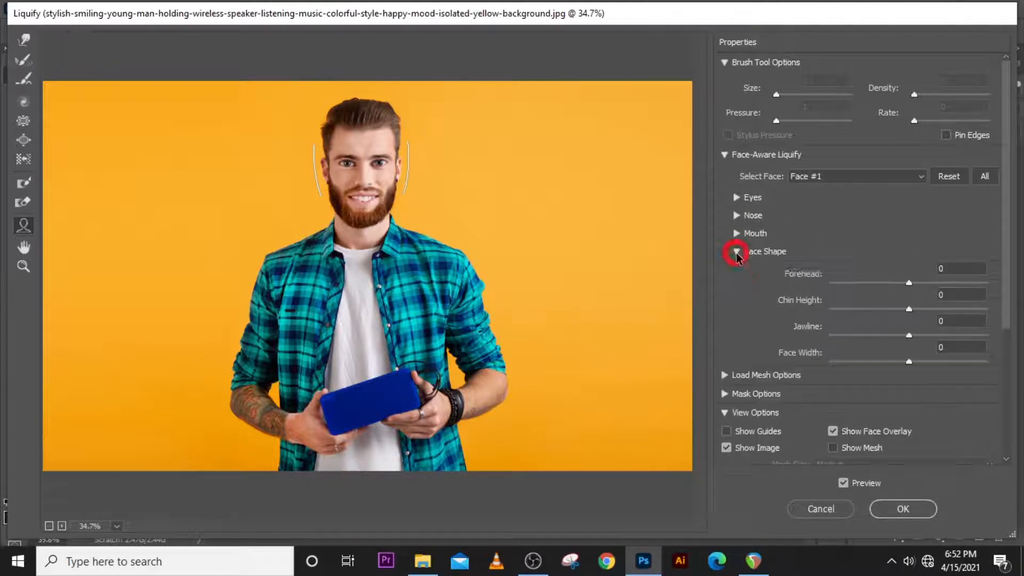
{"action": "left_click", "coordinate": [737, 251]}
{"action": "type", "text": "35"}
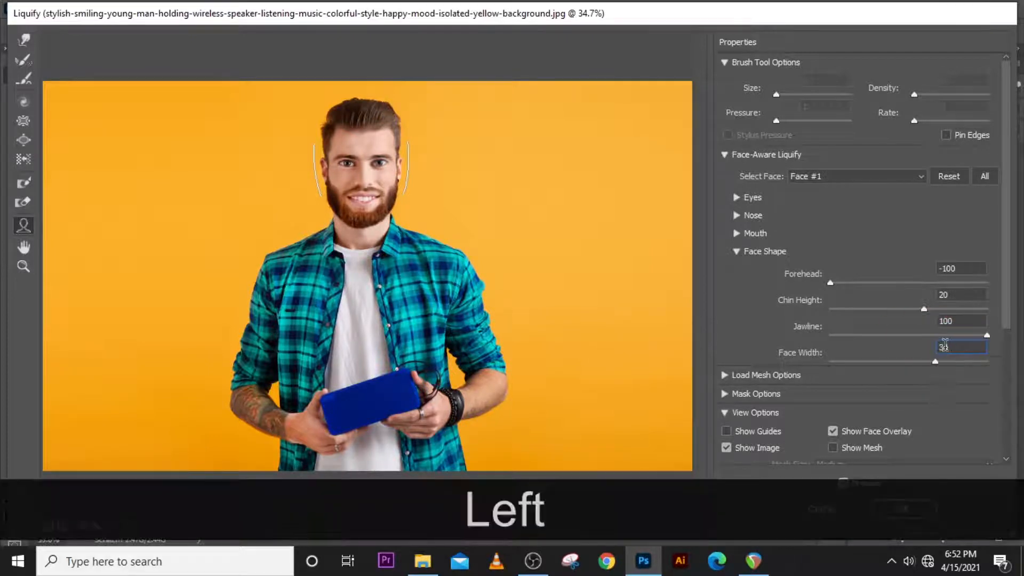
{"action": "left_click", "coordinate": [737, 251]}
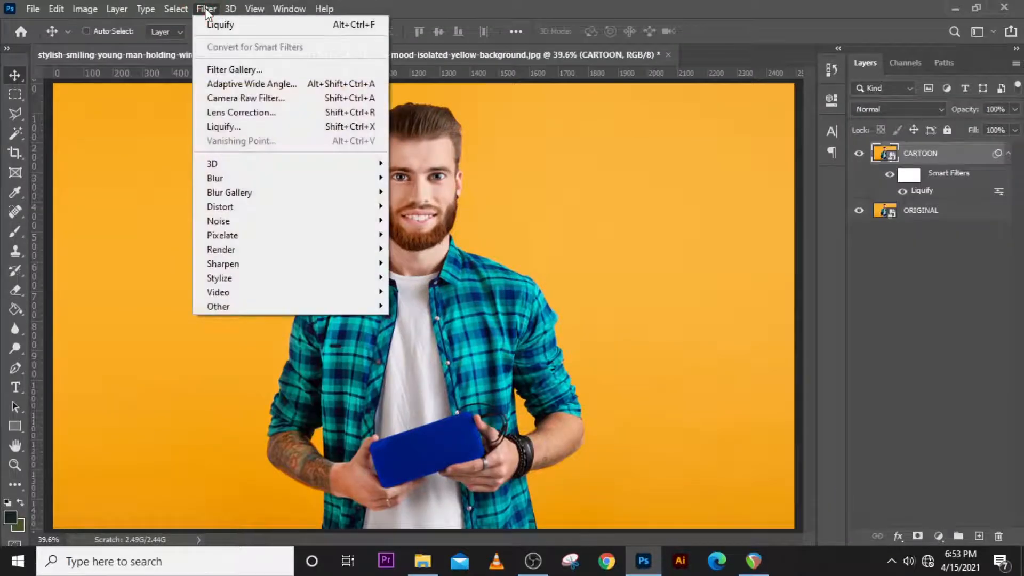
{"action": "mouse_move", "coordinate": [235, 69]}
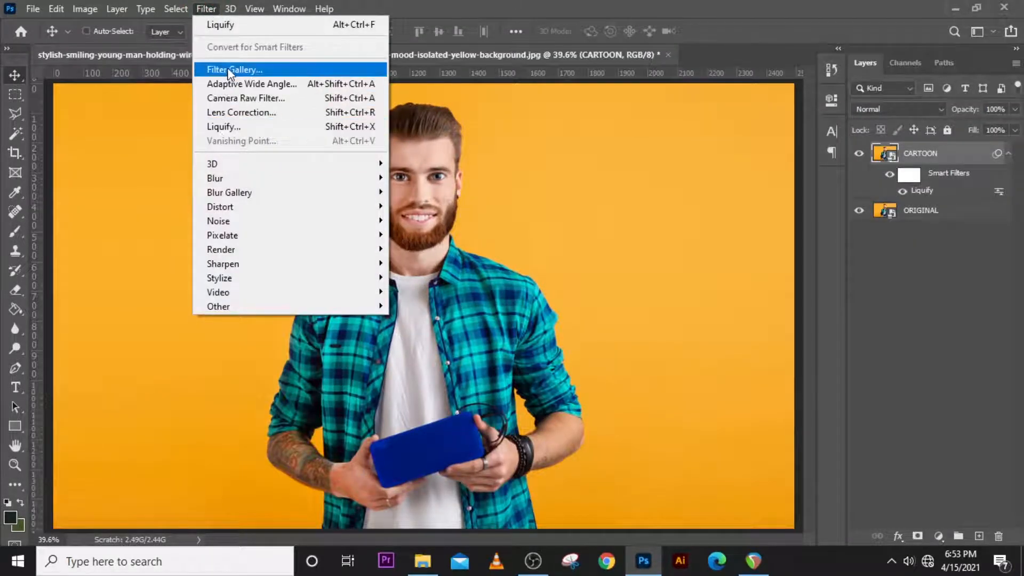
Apply Poster Edges with edge thickness 0, intensity 1 and posterization 2
{"action": "left_click", "coordinate": [233, 69]}
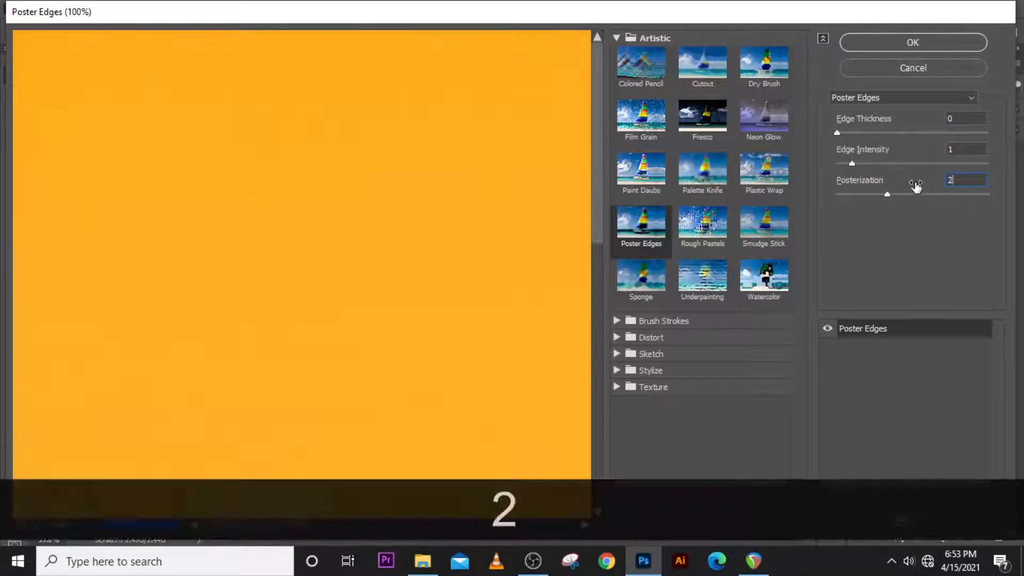
{"action": "left_click", "coordinate": [912, 42]}
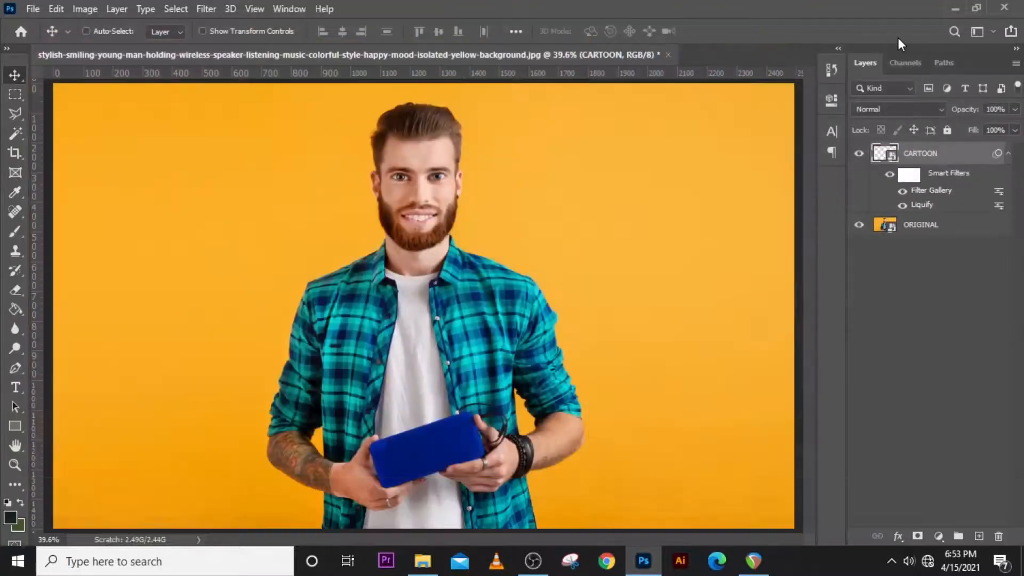
{"action": "left_click", "coordinate": [206, 9]}
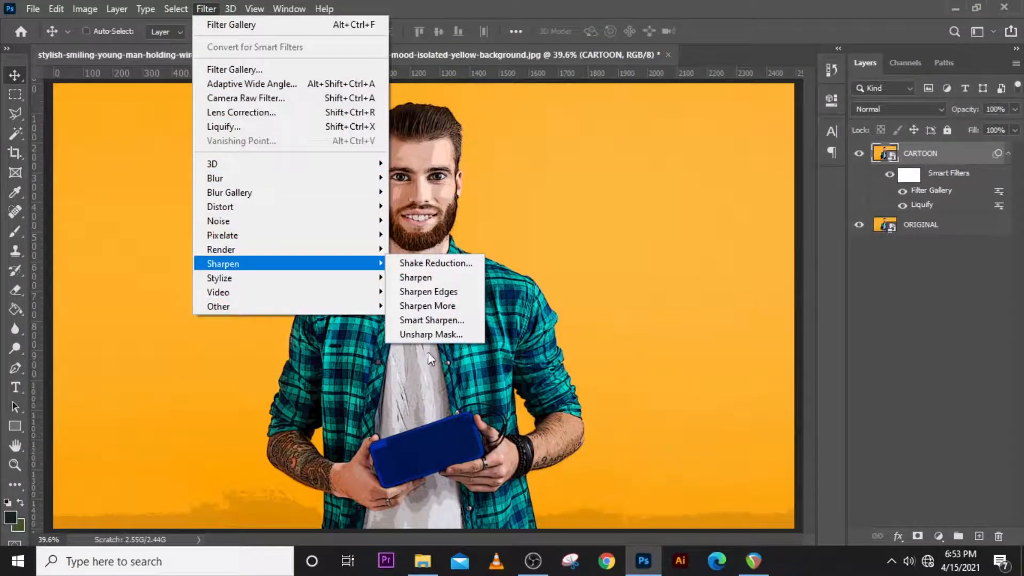
Apply Unsharp Mask with amount 90, radius 5 pixels and threshold 10
{"action": "left_click", "coordinate": [431, 334]}
{"action": "type", "text": "9"}
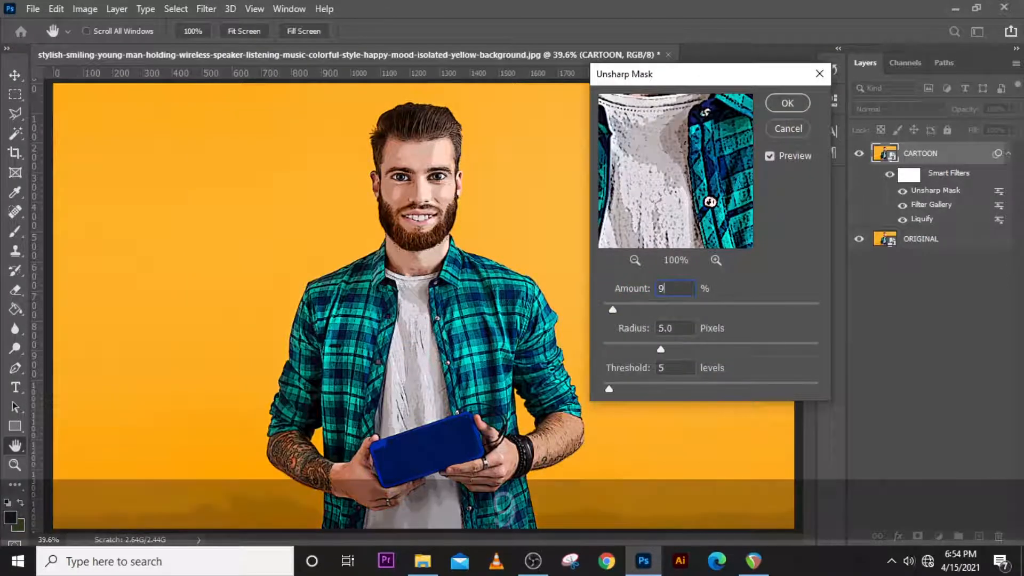
{"action": "type", "text": "0"}
{"action": "left_click", "coordinate": [675, 328]}
{"action": "type", "text": "5"}
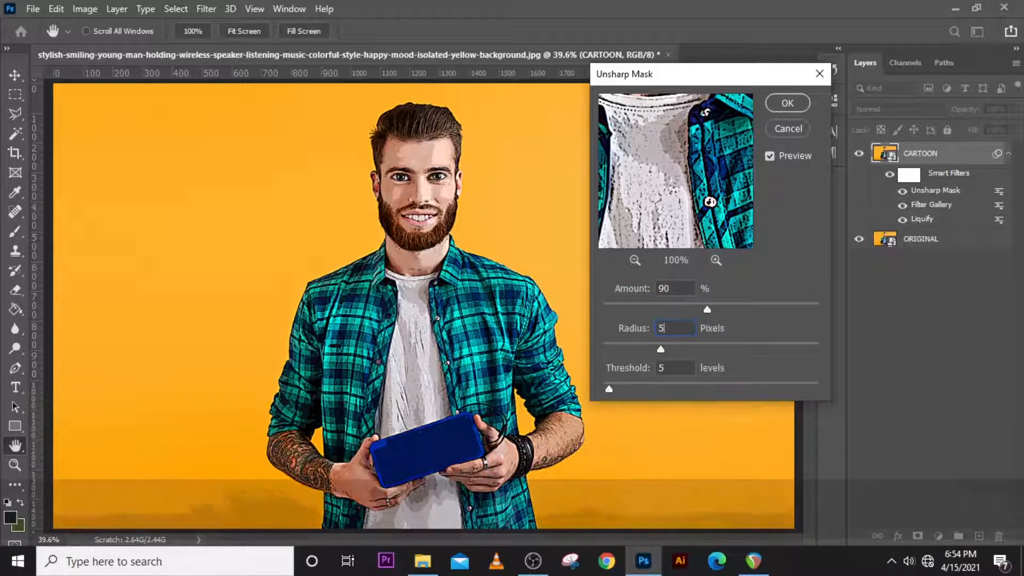
{"action": "left_click", "coordinate": [676, 367]}
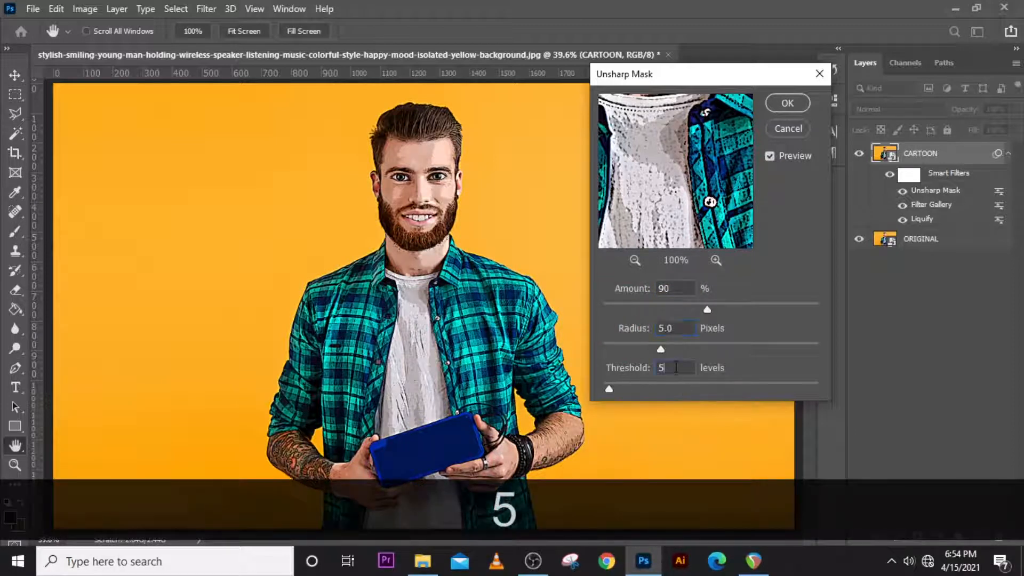
{"action": "type", "text": "10"}
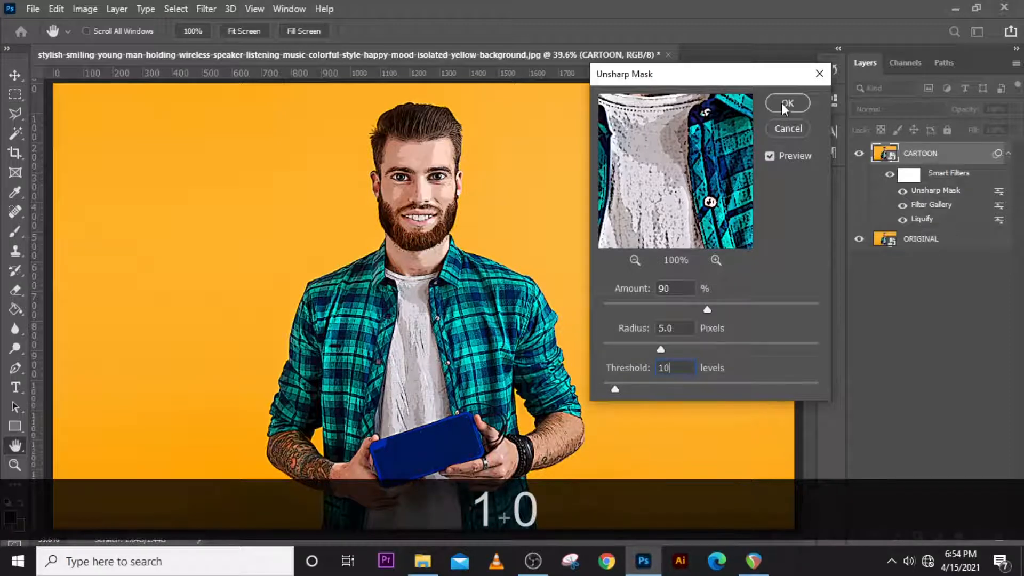
{"action": "left_click", "coordinate": [786, 103]}
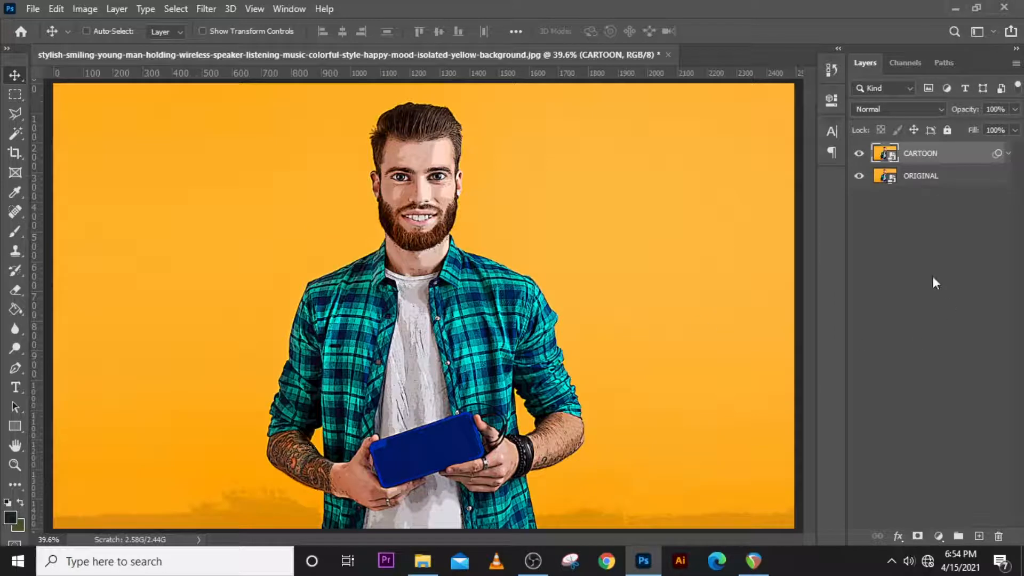
Duplicate the ORIGINAL layer and move the copy to the top of the stack
{"action": "left_click", "coordinate": [921, 175]}
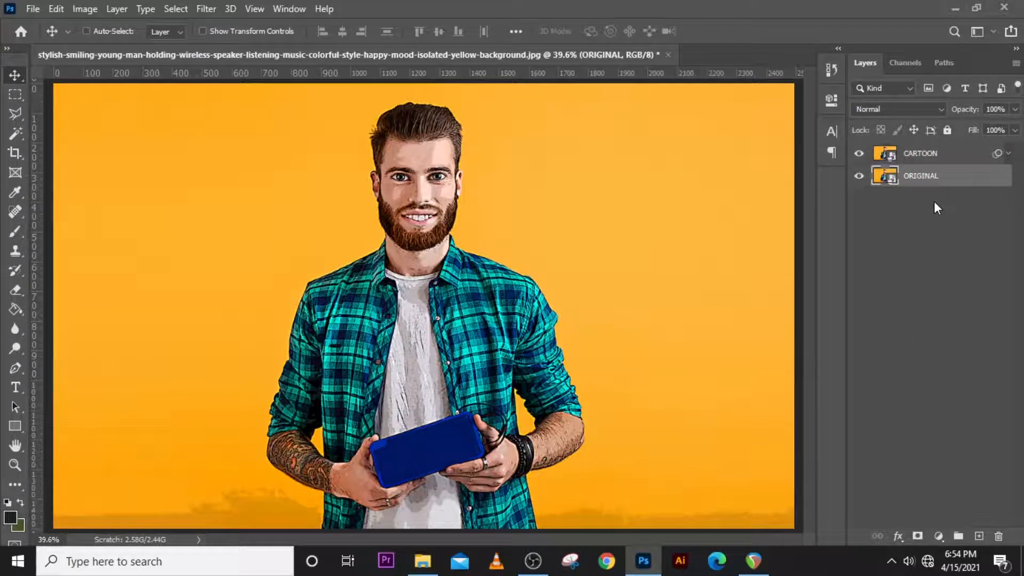
{"action": "key", "text": "ctrl+j"}
{"action": "type", "text": "OUTLINE EDGE"}
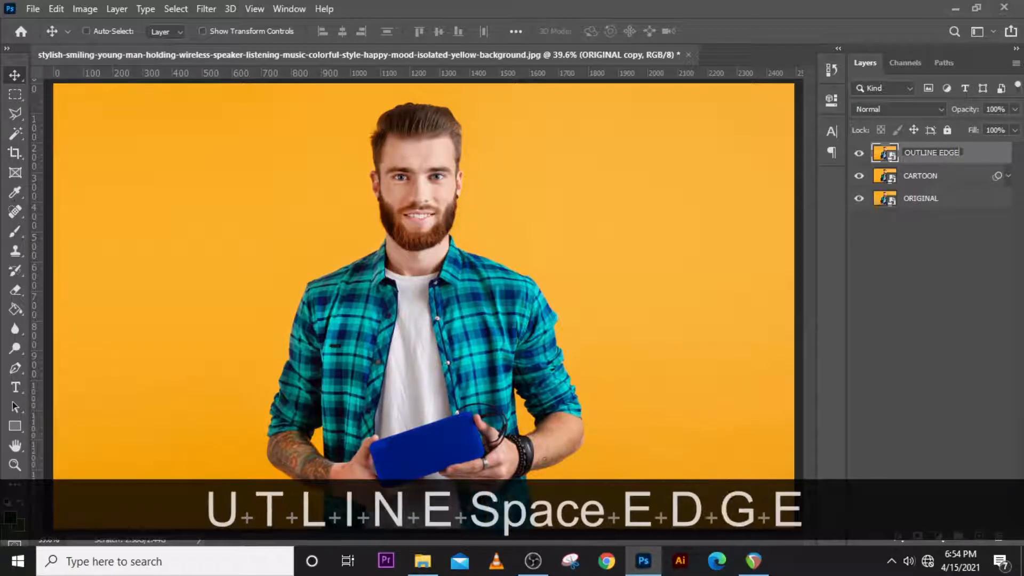
Name the top copy OUTLINE EDGES and Alt-drag CARTOON's Liquify filter onto it
{"action": "left_click", "coordinate": [1009, 176]}
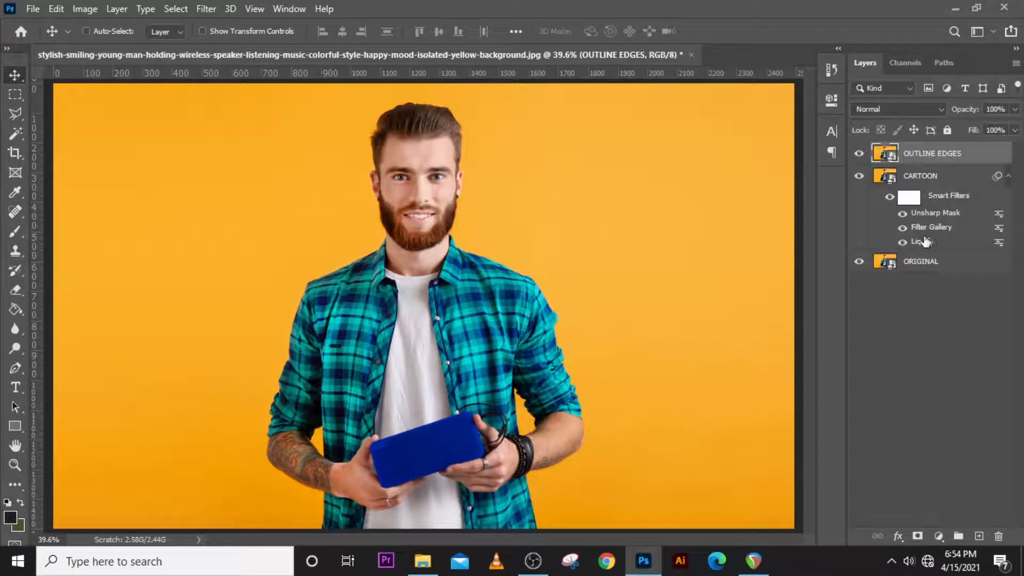
{"action": "left_click", "coordinate": [921, 175]}
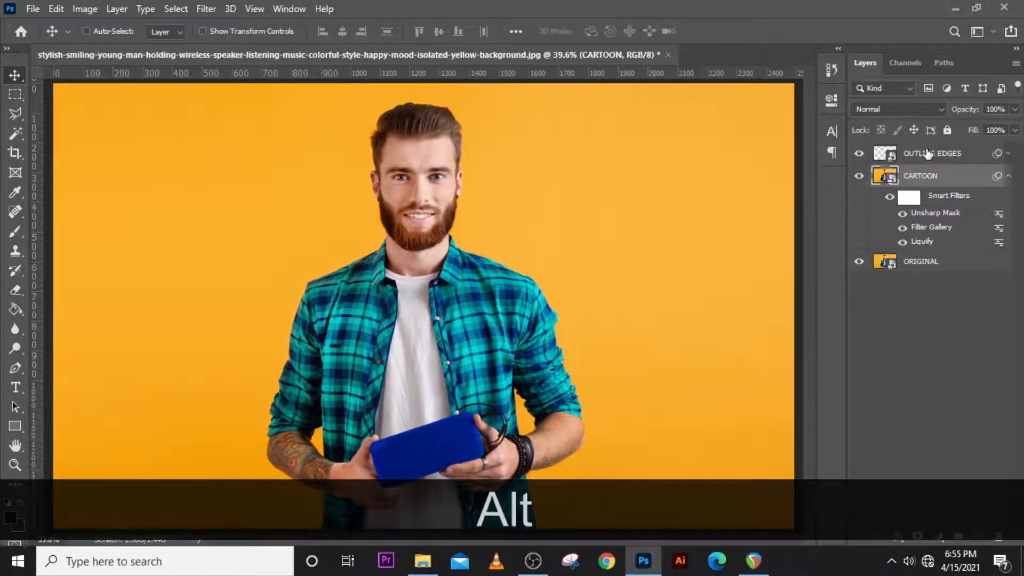
{"action": "left_click", "coordinate": [932, 153]}
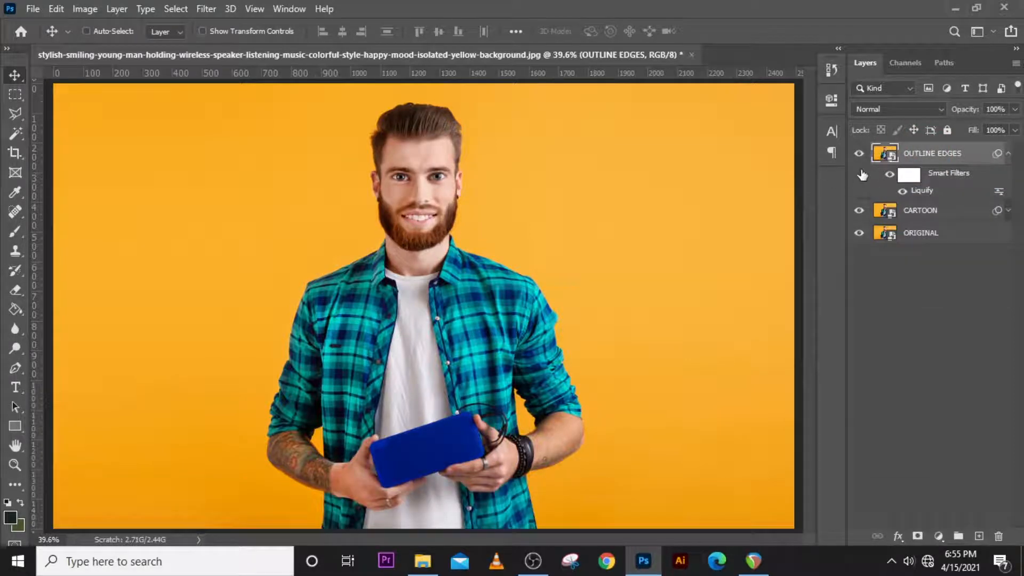
{"action": "mouse_move", "coordinate": [770, 183]}
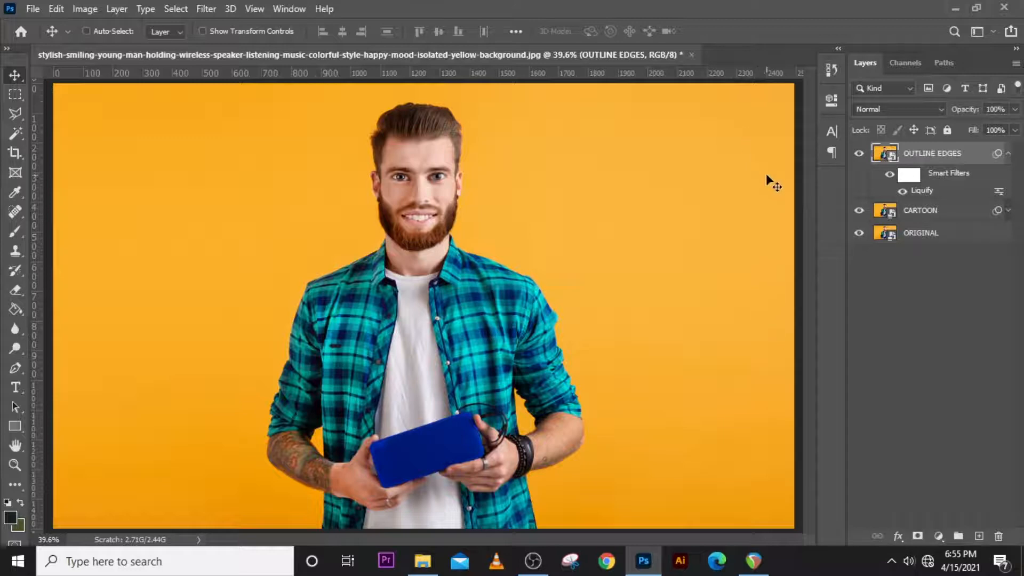
{"action": "left_click", "coordinate": [206, 9]}
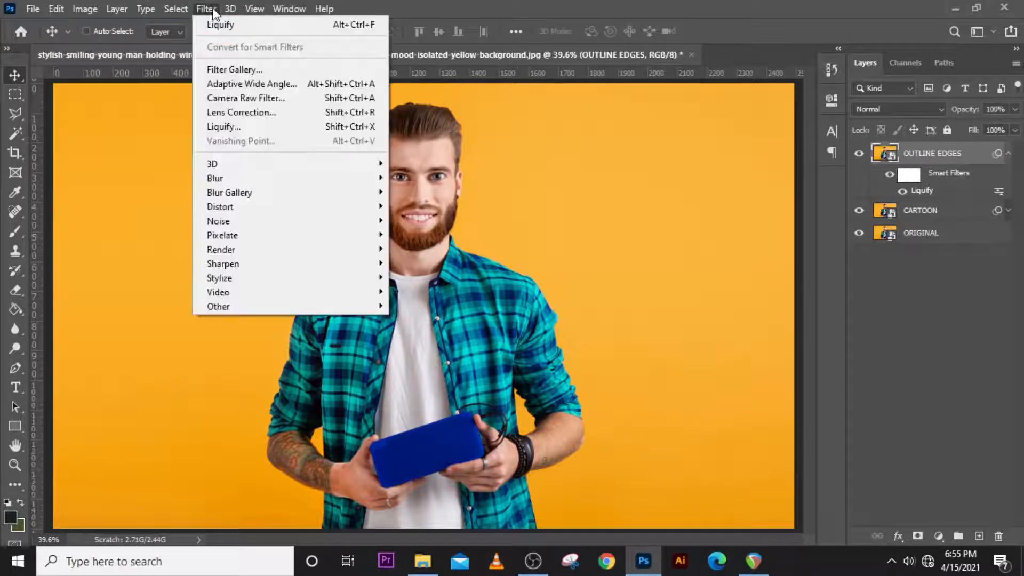
{"action": "mouse_move", "coordinate": [235, 69]}
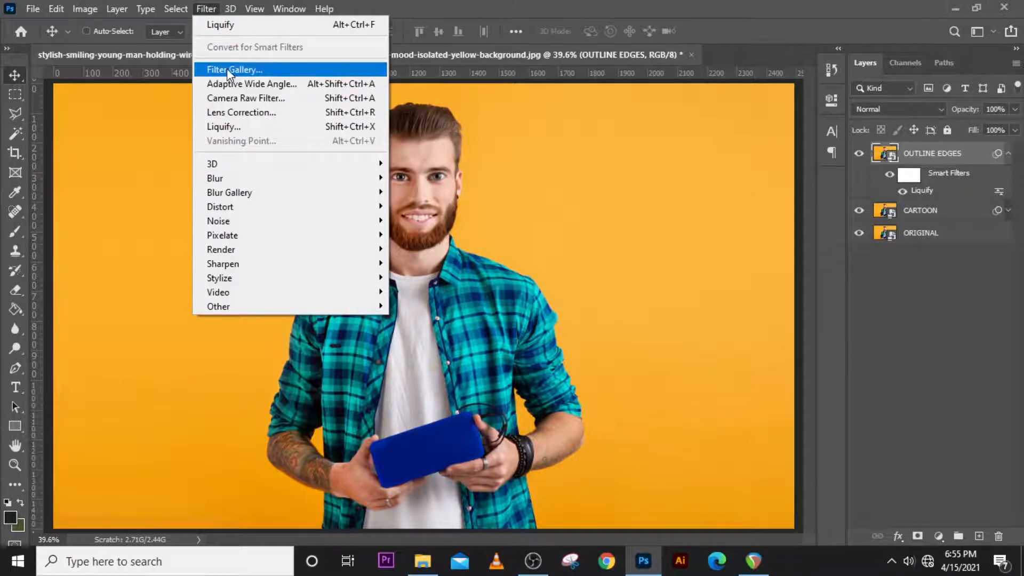
Apply Poster Edges to OUTLINE EDGES with thickness 0, intensity 1, posterization 6
{"action": "left_click", "coordinate": [234, 70]}
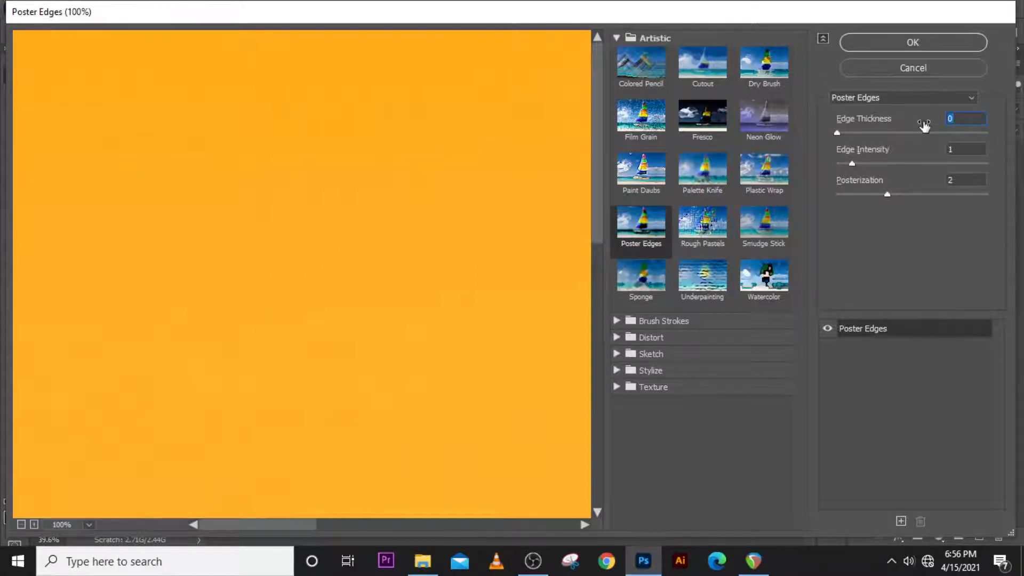
{"action": "left_click", "coordinate": [966, 119]}
{"action": "type", "text": "-6"}
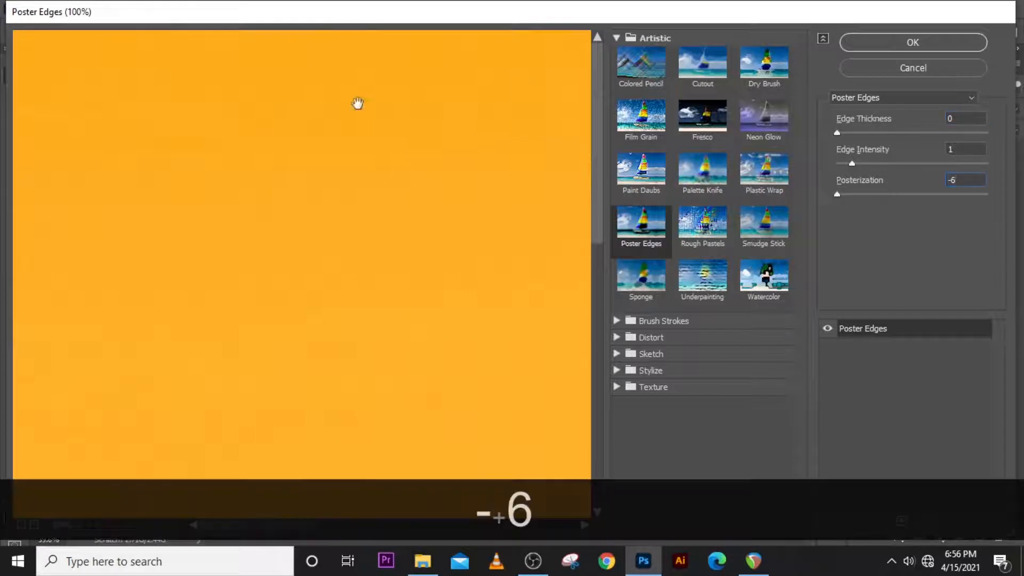
{"action": "left_click", "coordinate": [88, 524]}
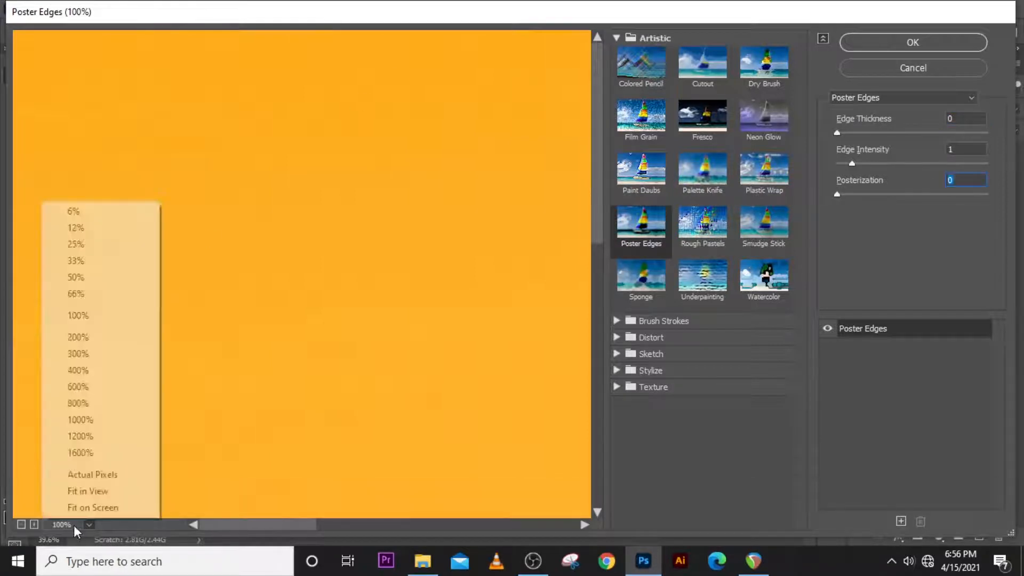
{"action": "mouse_move", "coordinate": [87, 491]}
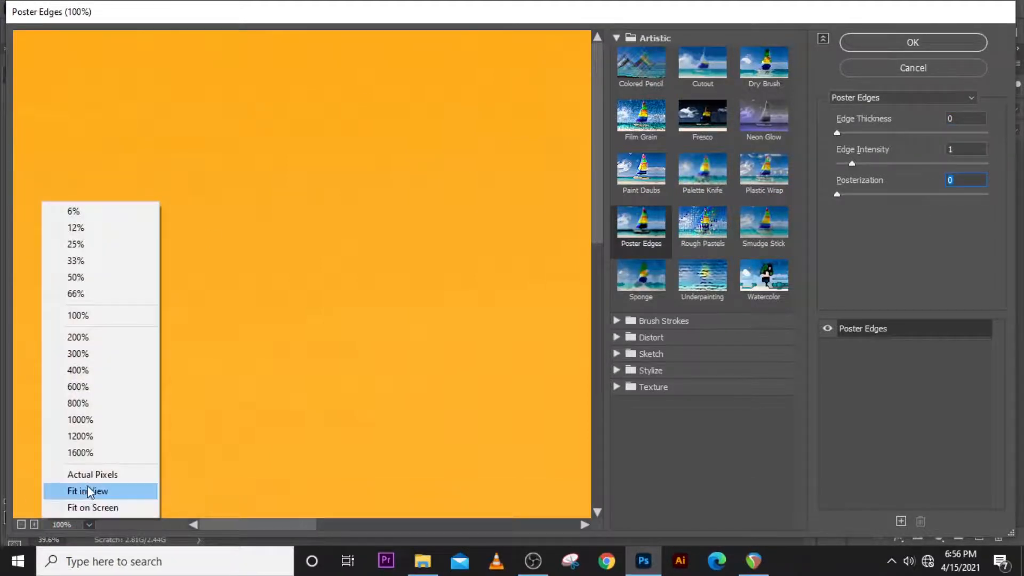
{"action": "left_click", "coordinate": [88, 492]}
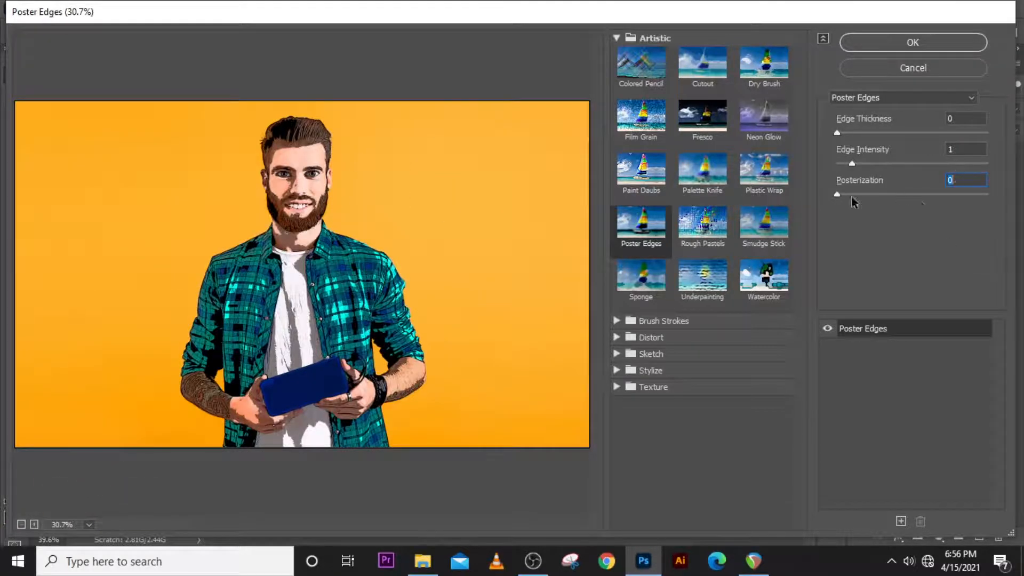
{"action": "type", "text": "6"}
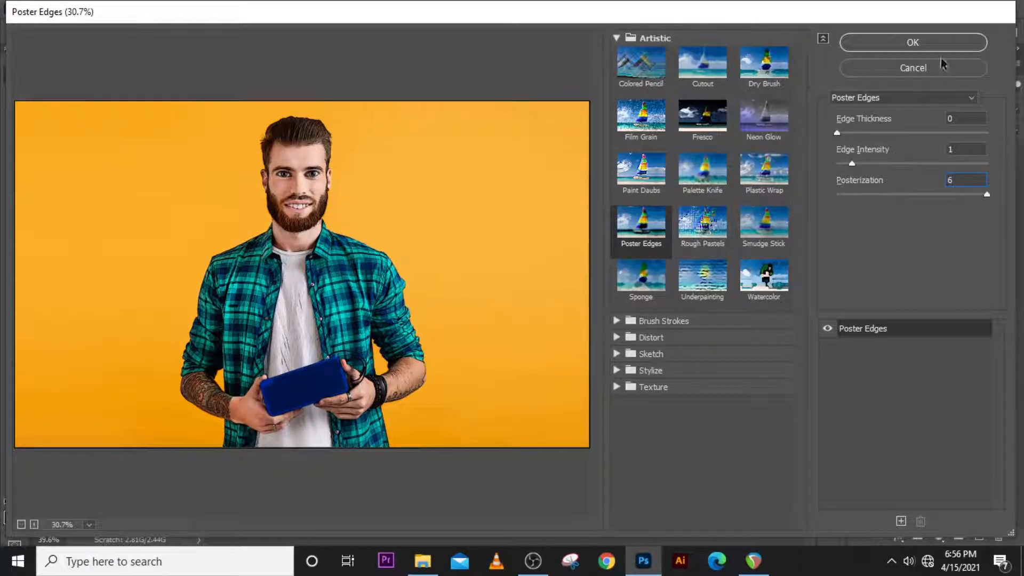
{"action": "left_click", "coordinate": [912, 43]}
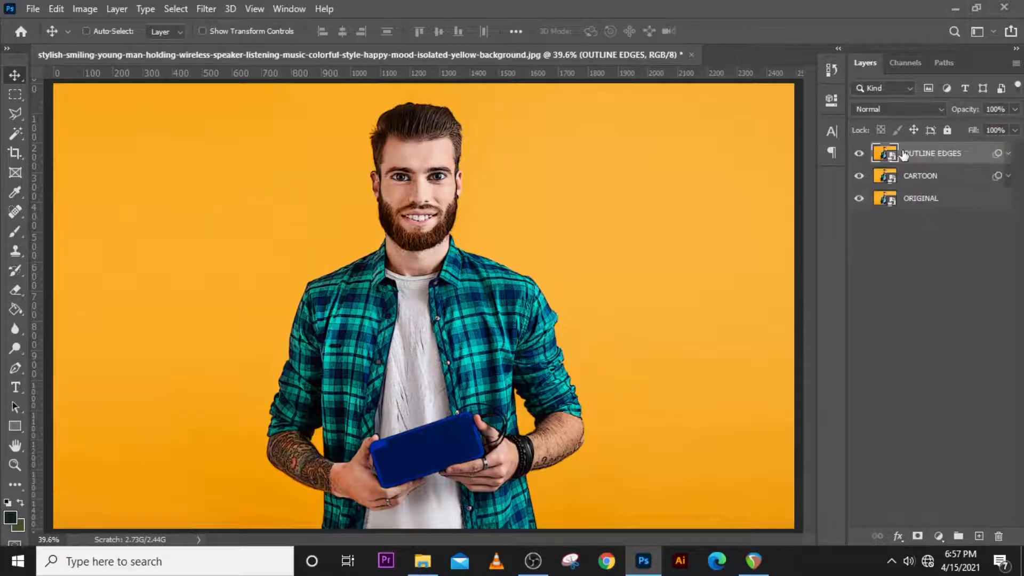
Switch the OUTLINE EDGES layer to Soft Light blending at 34% opacity
{"action": "left_click", "coordinate": [898, 108]}
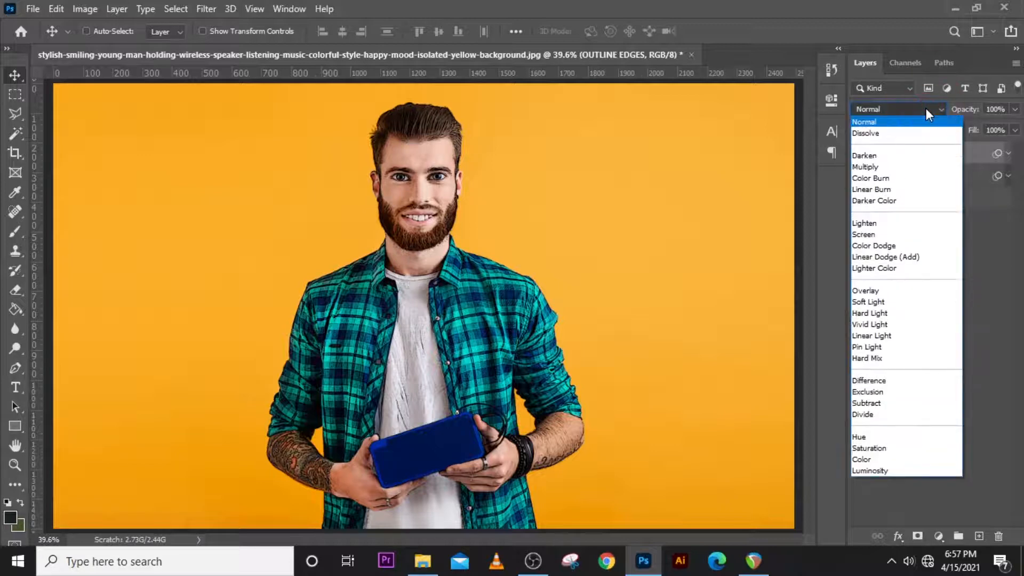
{"action": "left_click", "coordinate": [869, 302]}
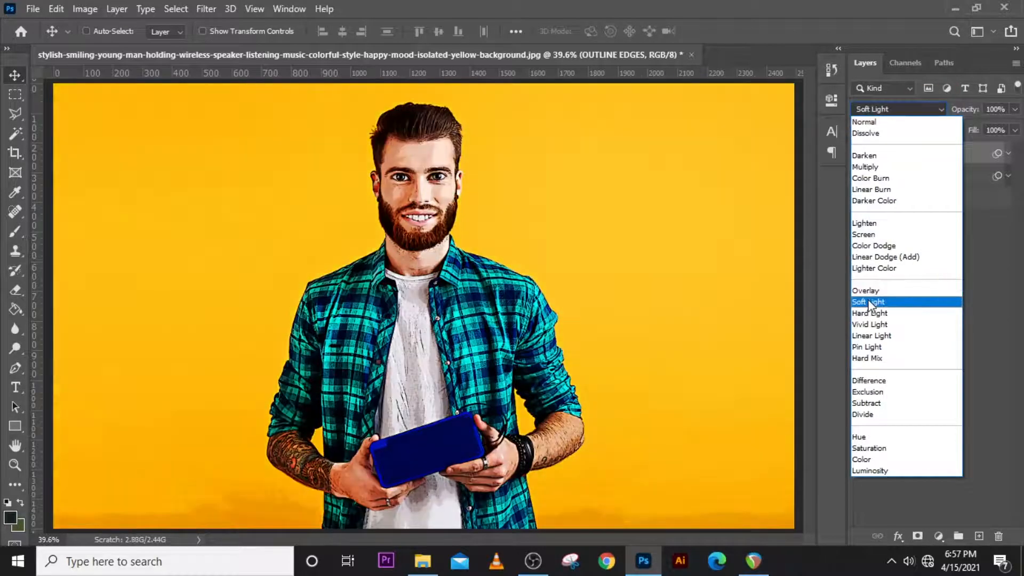
{"action": "left_click", "coordinate": [867, 302]}
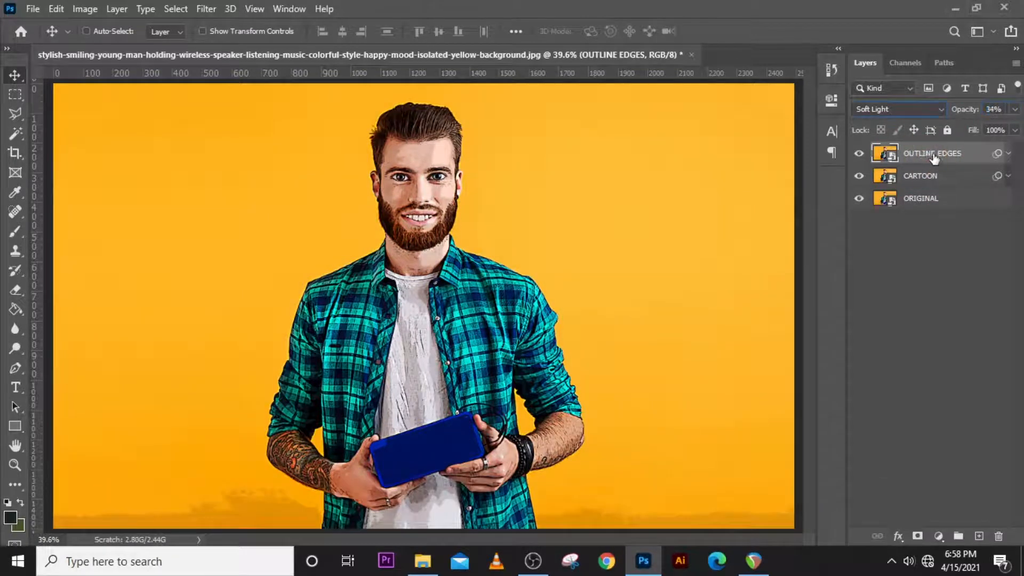
{"action": "key", "text": "ctrl"}
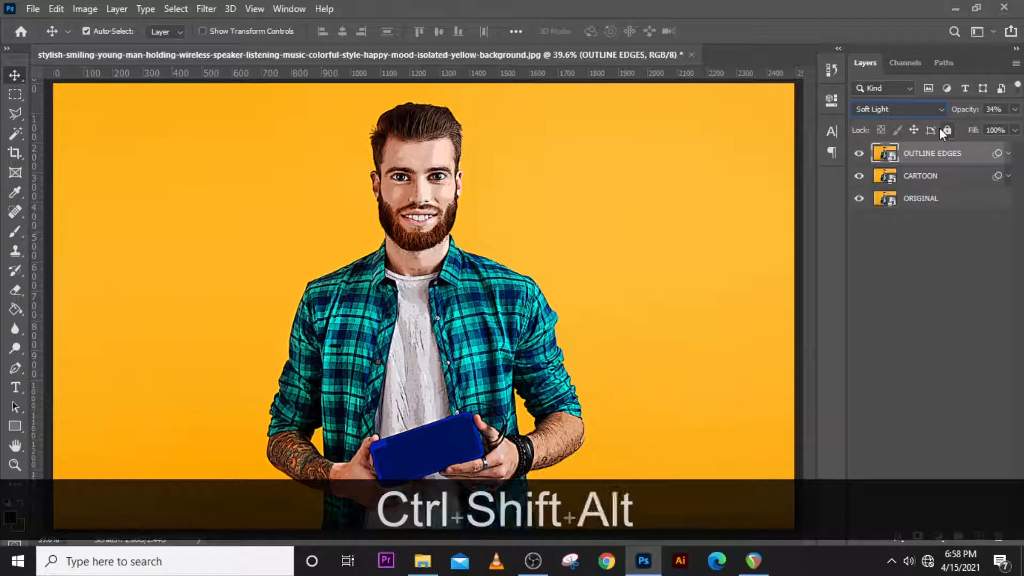
Stamp visible layers into a new HPF layer and apply High Pass, radius 2
{"action": "key", "text": "ctrl+shift+alt+e"}
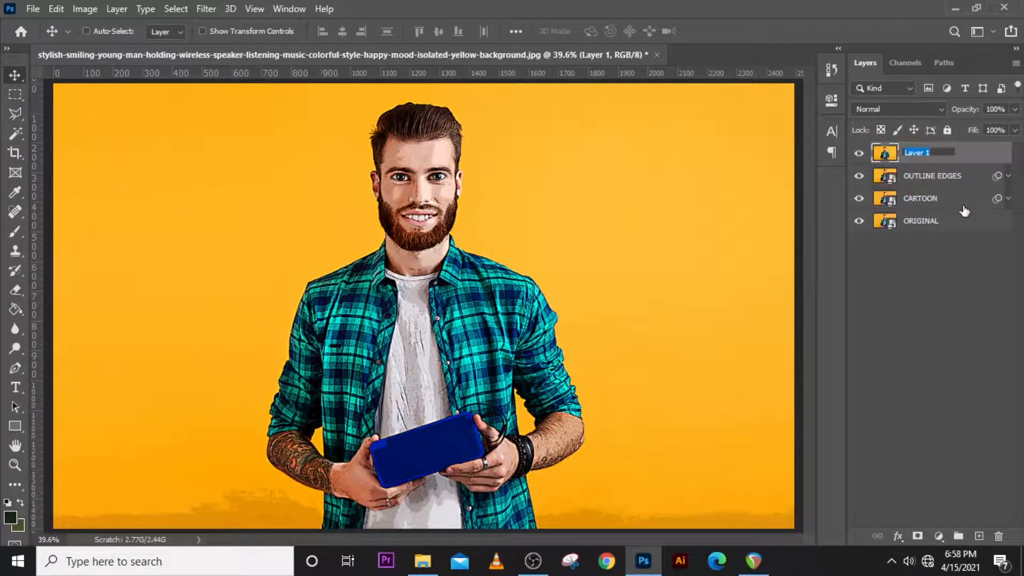
{"action": "type", "text": "HPF"}
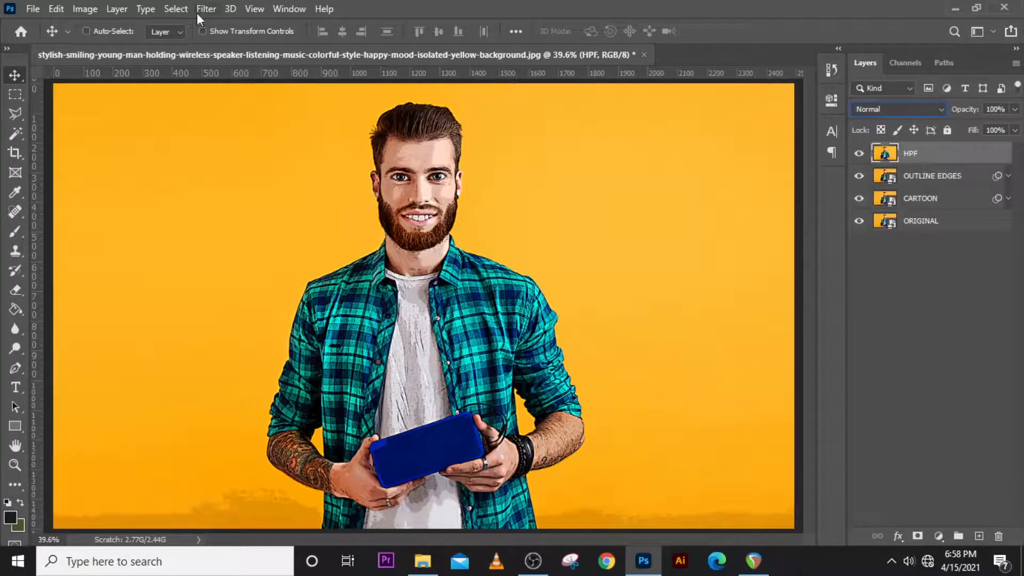
{"action": "left_click", "coordinate": [206, 9]}
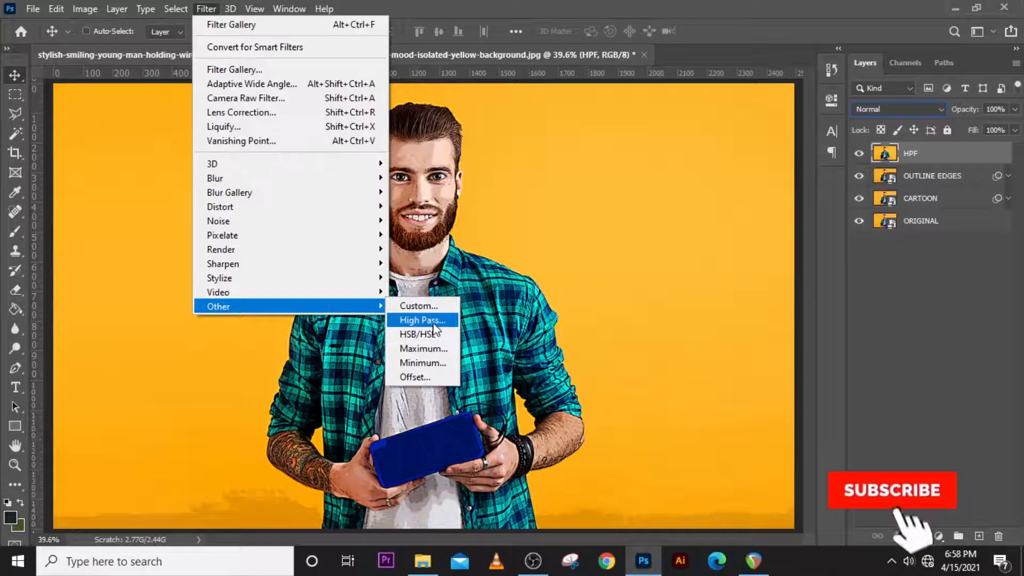
{"action": "left_click", "coordinate": [421, 320]}
{"action": "type", "text": "2"}
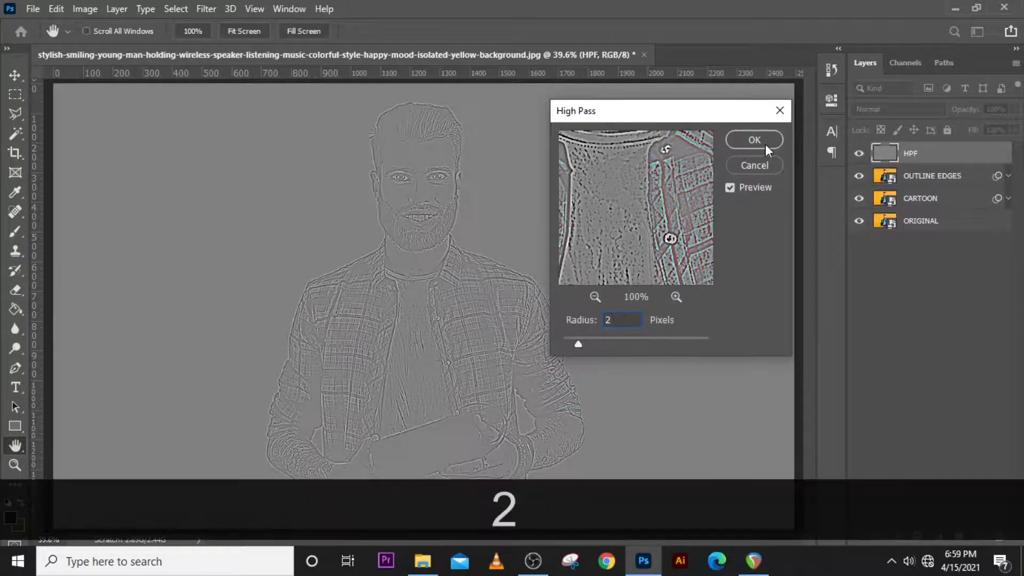
{"action": "left_click", "coordinate": [753, 140]}
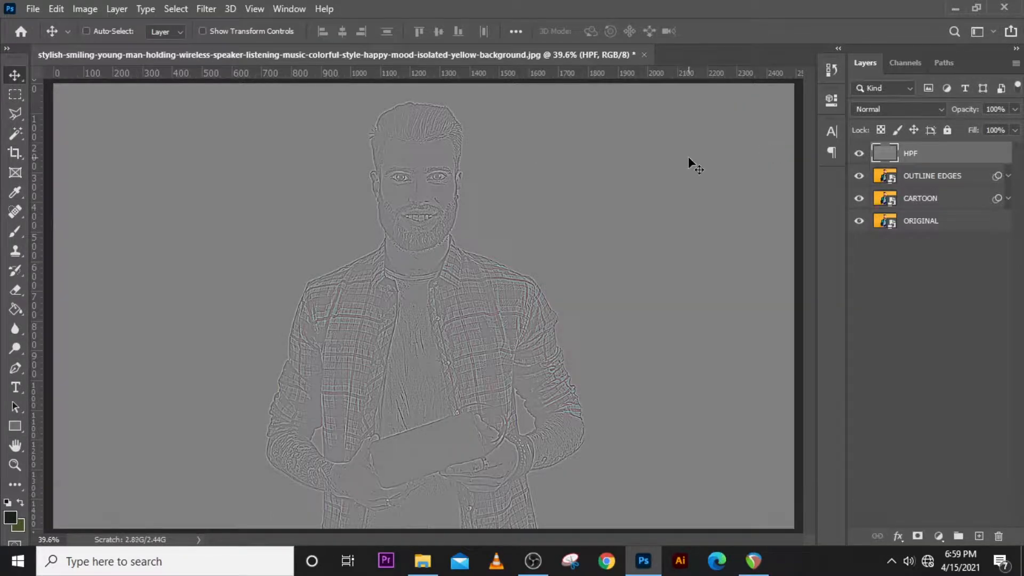
Inspect the high-pass detail up close, then desaturate the HPF layer
{"action": "key", "text": "ctrl+="}
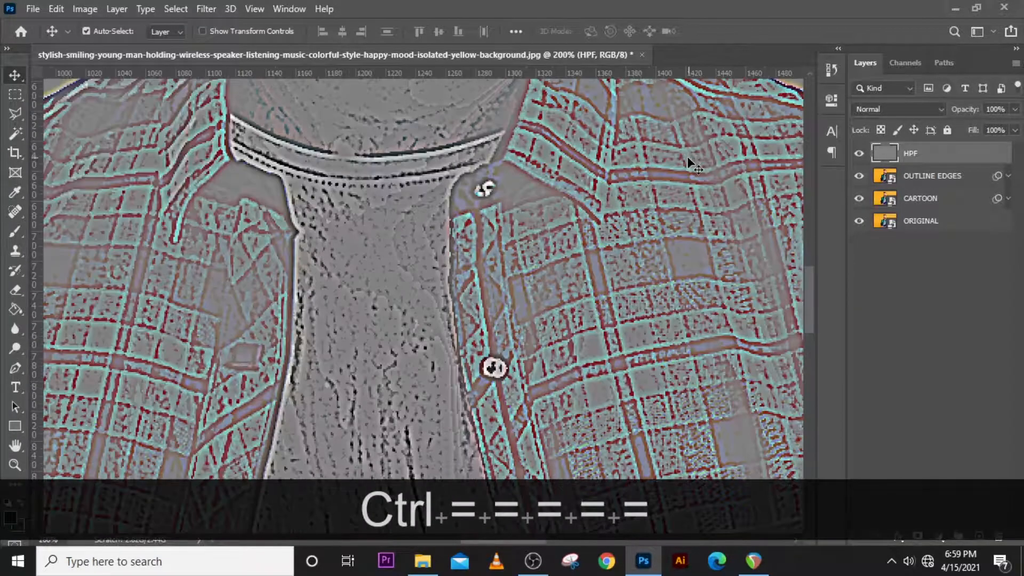
{"action": "key", "text": "ctrl+0"}
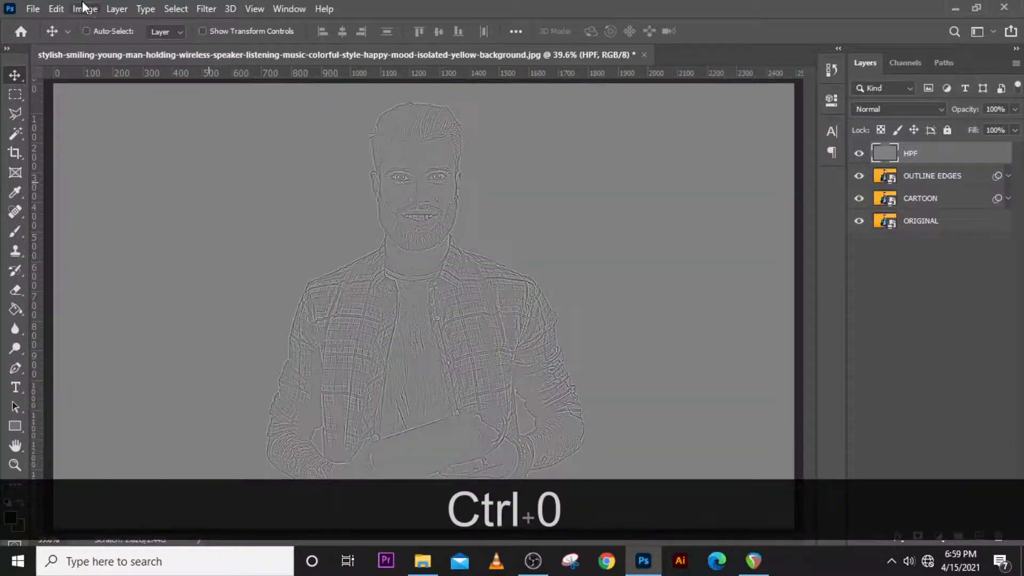
{"action": "left_click", "coordinate": [85, 8]}
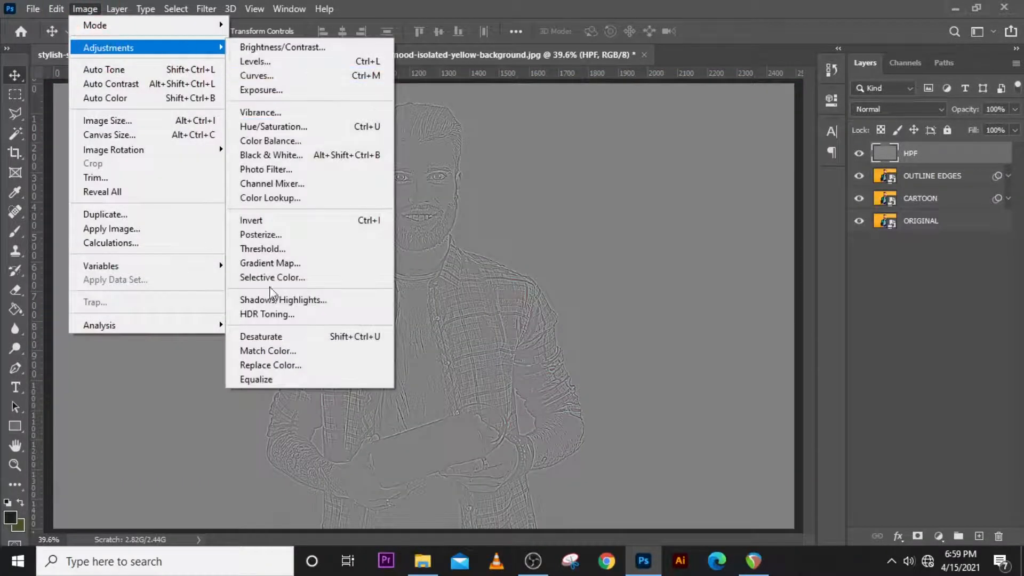
{"action": "mouse_move", "coordinate": [261, 336]}
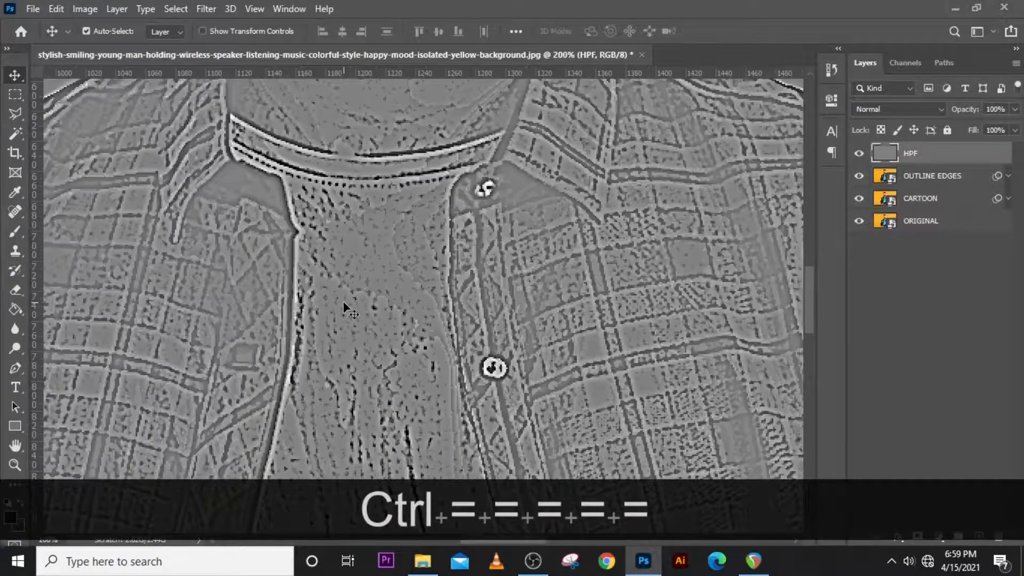
Set the HPF layer to Soft Light blending at 50% opacity
{"action": "left_click", "coordinate": [898, 109]}
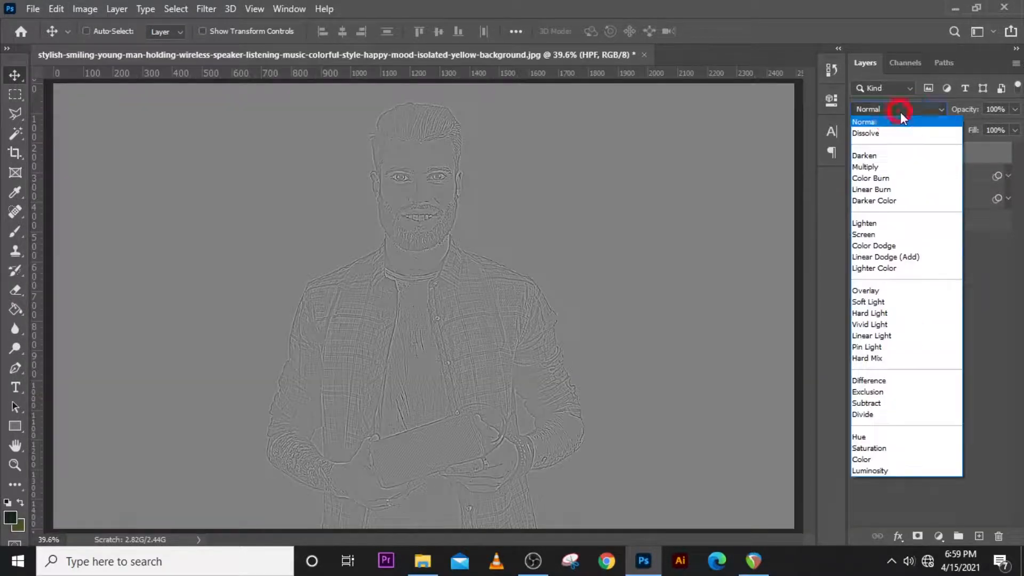
{"action": "left_click", "coordinate": [868, 301]}
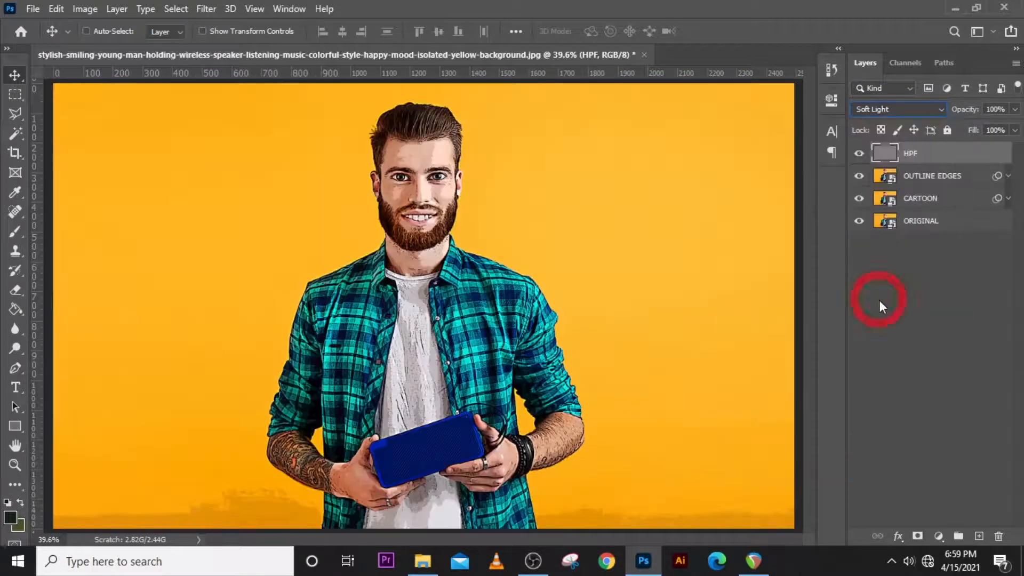
{"action": "left_click", "coordinate": [1015, 109]}
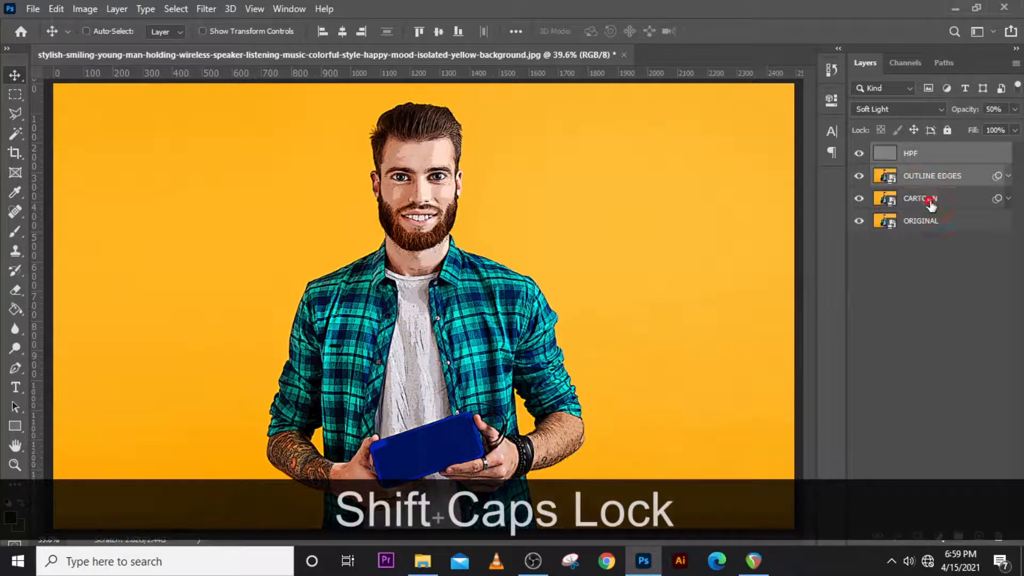
Group the effect layers as CARTOON EFFECT and toggle its visibility to compare
{"action": "key", "text": "ctrl+g"}
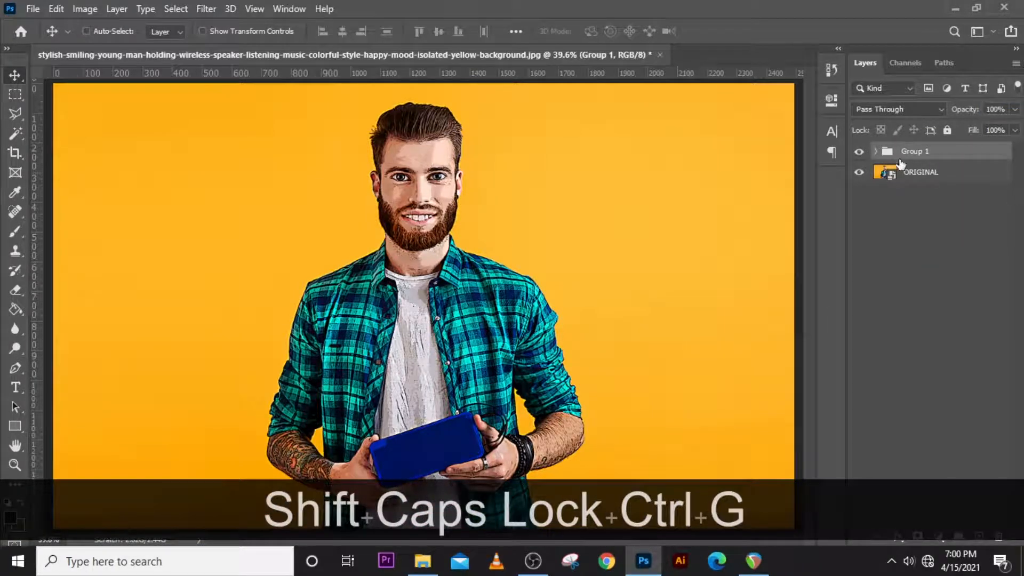
{"action": "type", "text": "CARTOON EFFECT"}
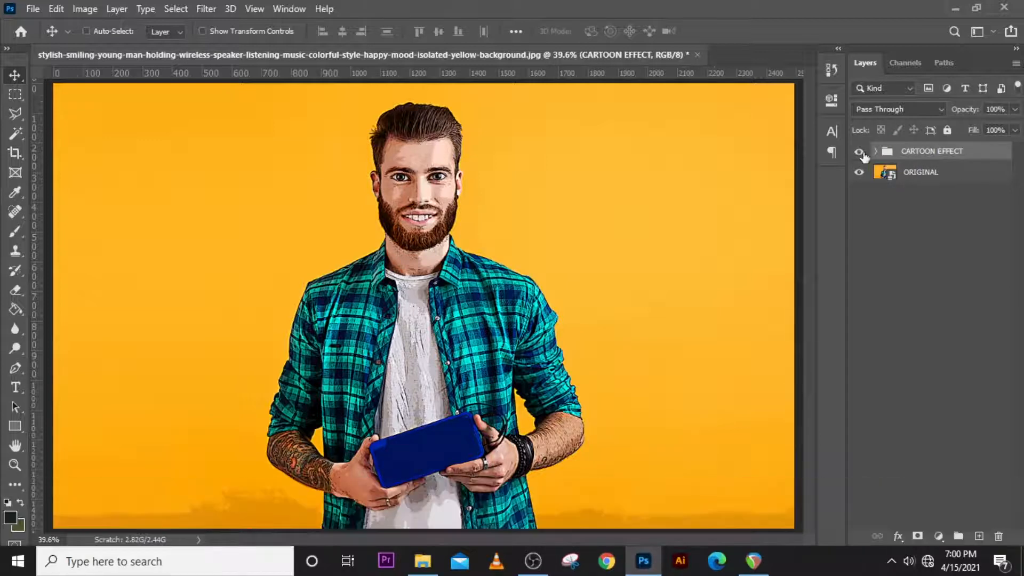
{"action": "left_click", "coordinate": [859, 151]}
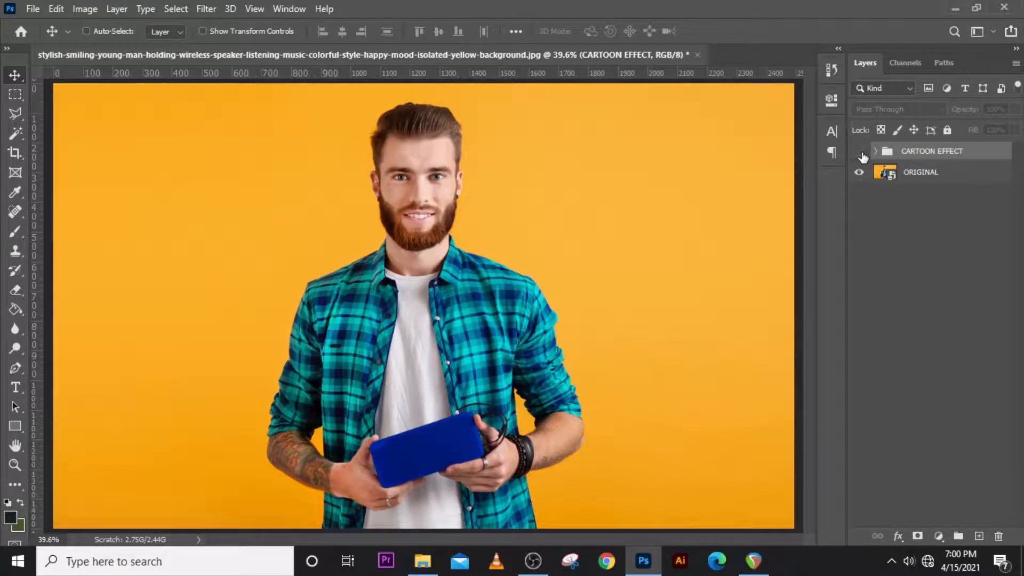
{"action": "left_click", "coordinate": [859, 151]}
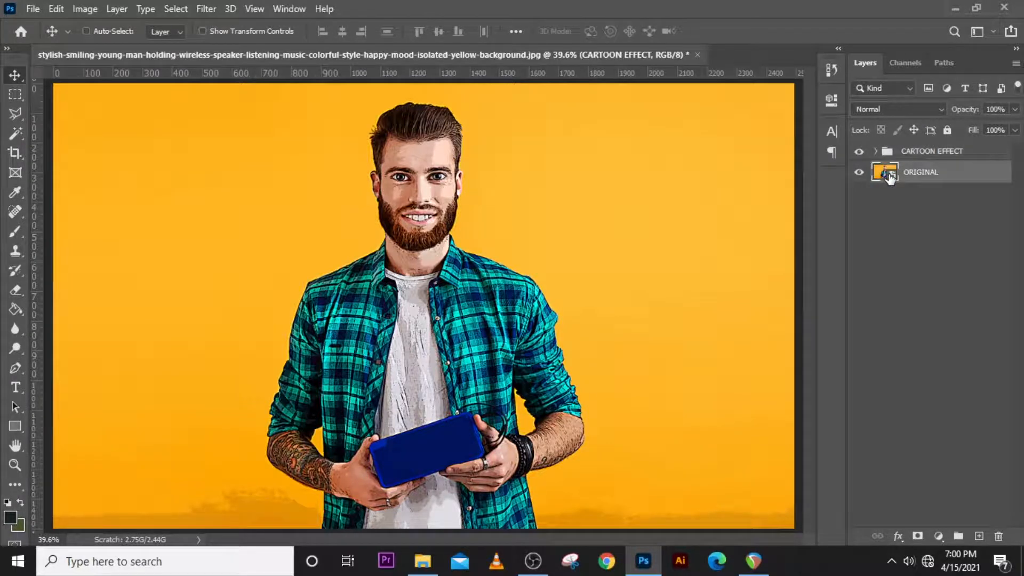
Place the excited pointing man inside the ORIGINAL smart object, save, and compare the effect
{"action": "double_click", "coordinate": [885, 172]}
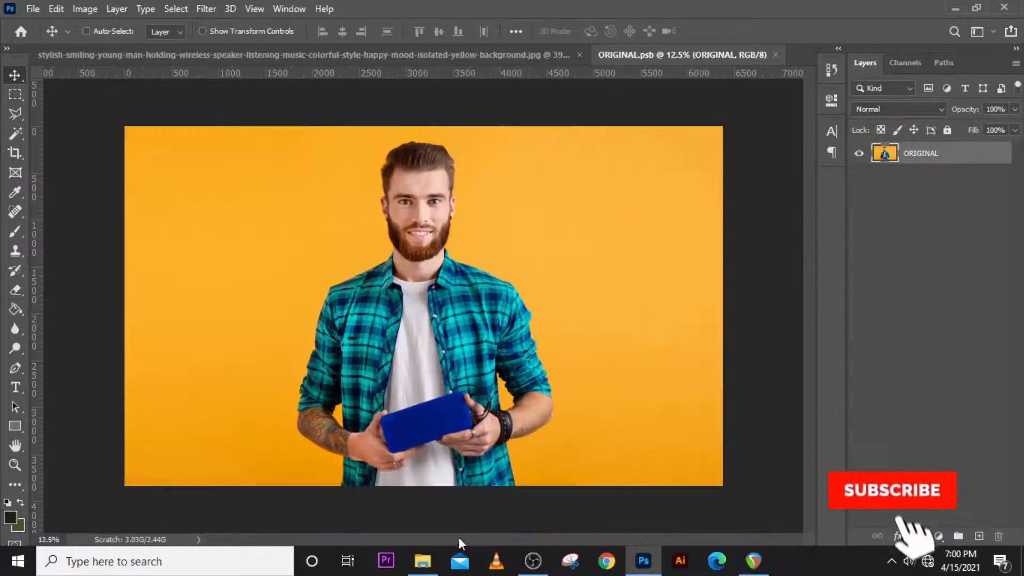
{"action": "left_click", "coordinate": [423, 561]}
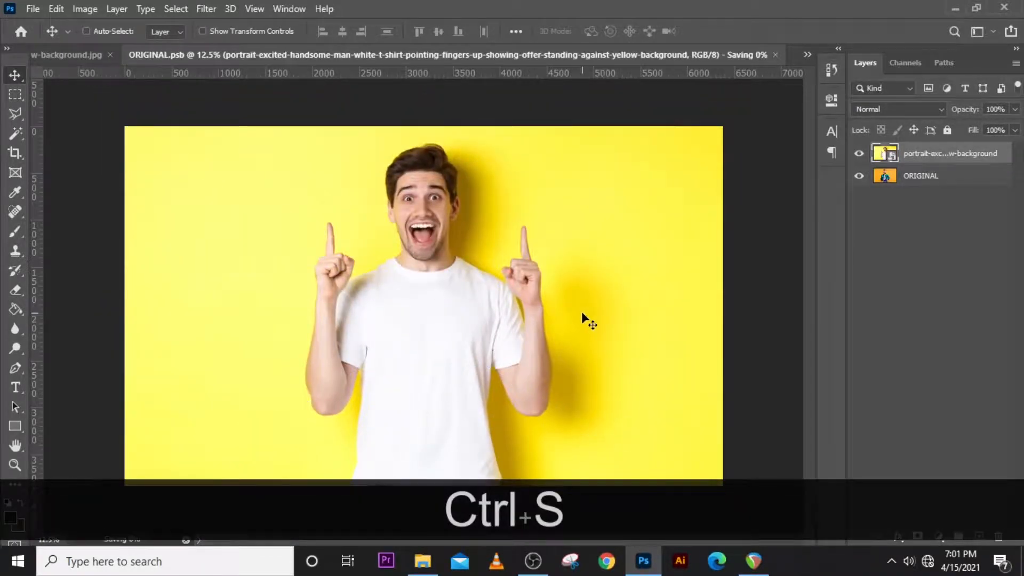
{"action": "key", "text": "ctrl+s"}
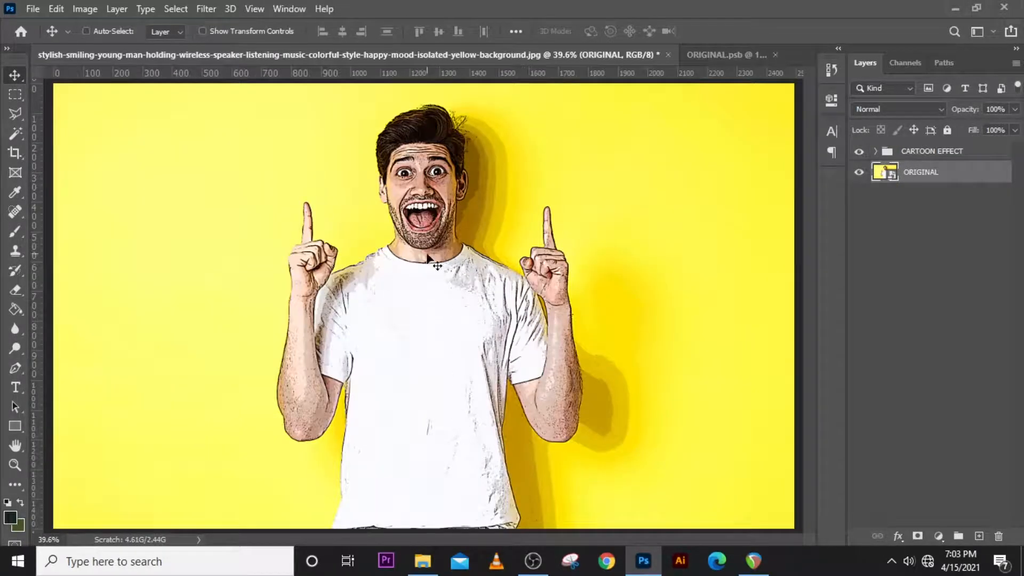
{"action": "left_click", "coordinate": [859, 151]}
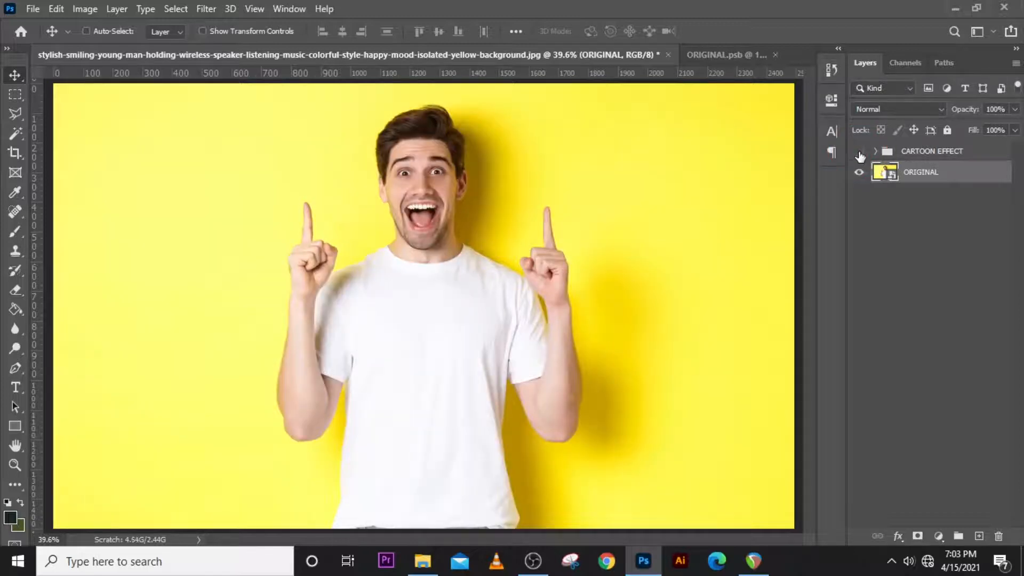
{"action": "left_click", "coordinate": [859, 151]}
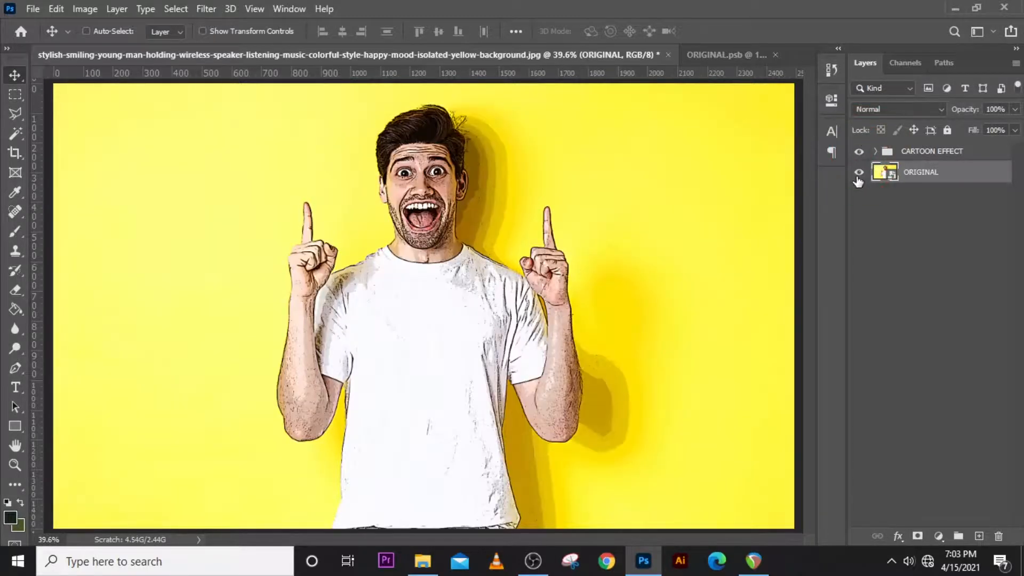